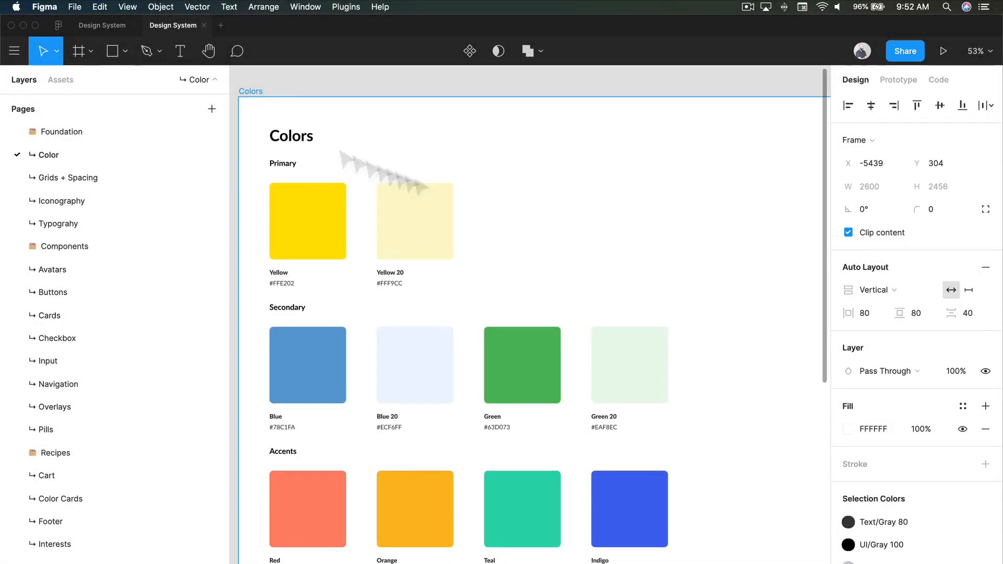
mouse_move(483, 261)
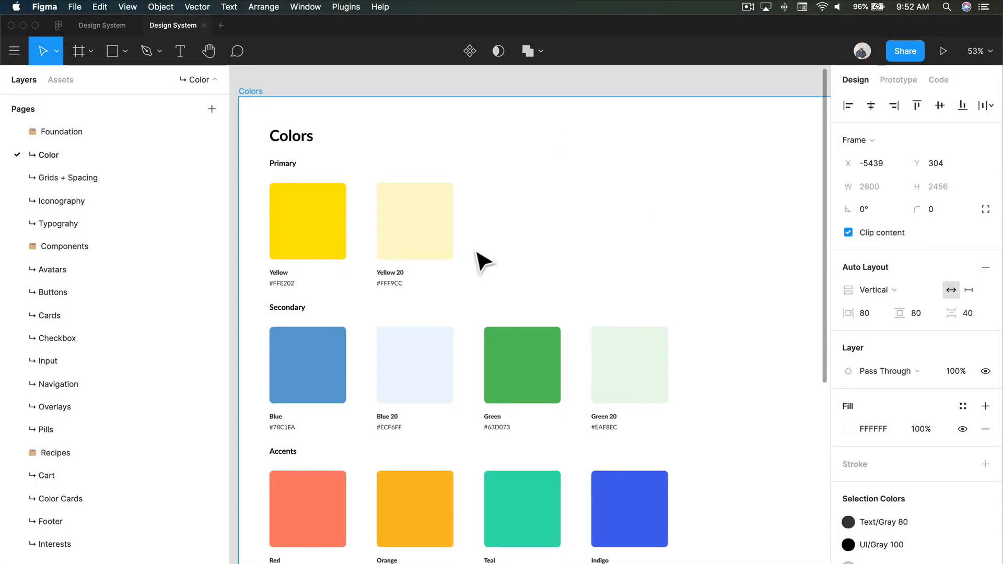
Expand the yellow Primary swatch's layers to reveal its label, hex text and square.
left_click(361, 235)
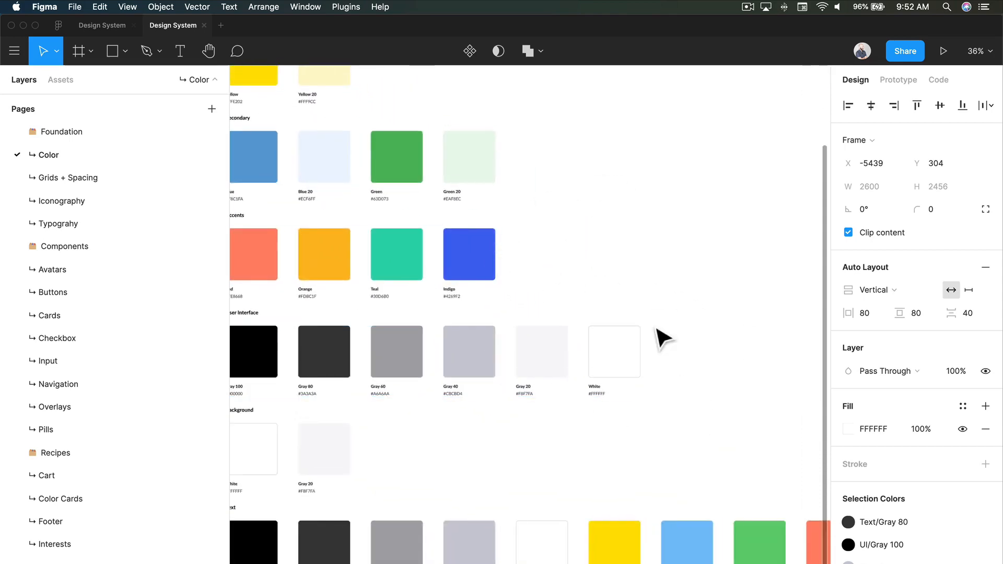
mouse_move(687, 302)
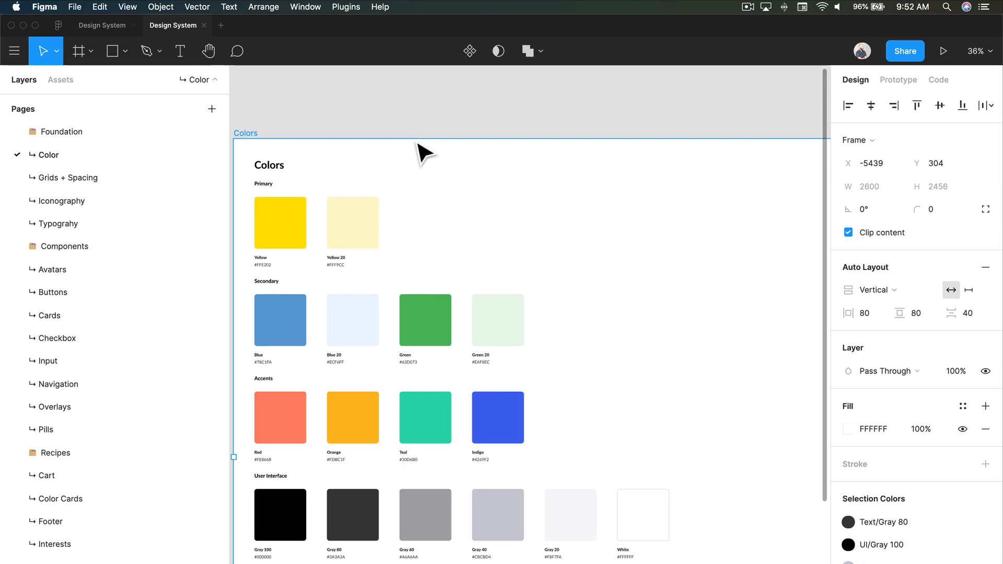
mouse_move(532, 292)
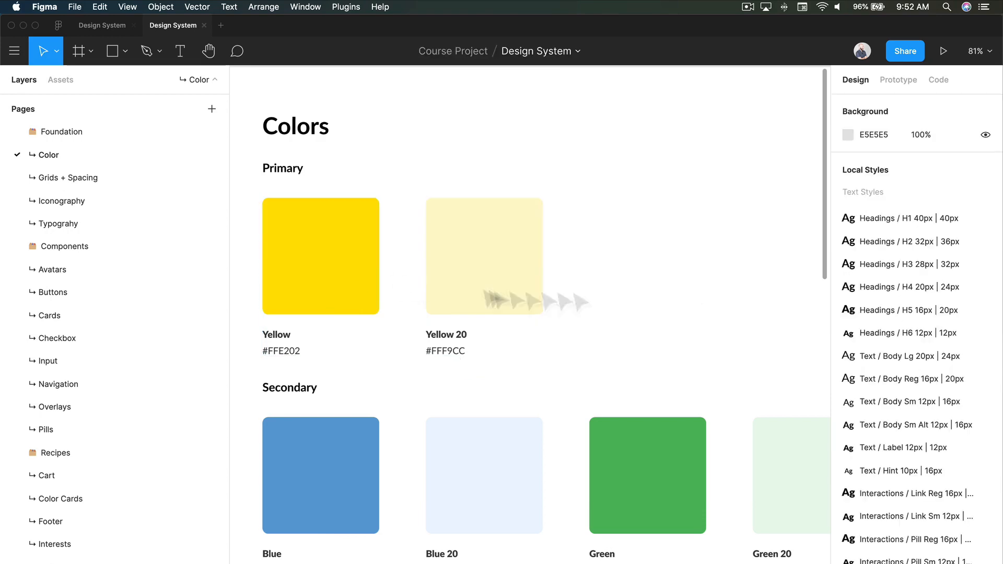
left_click(319, 255)
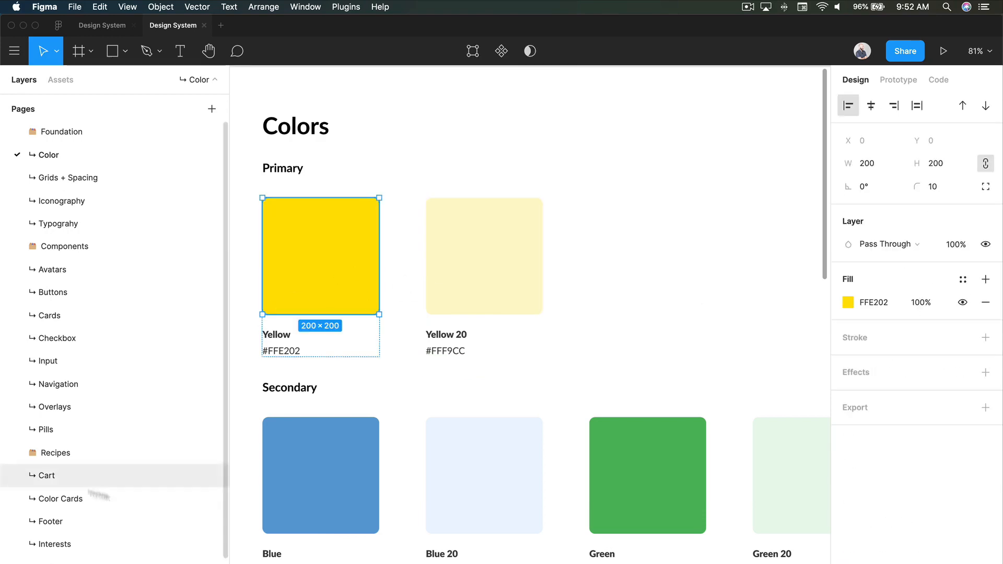
left_click(5, 166)
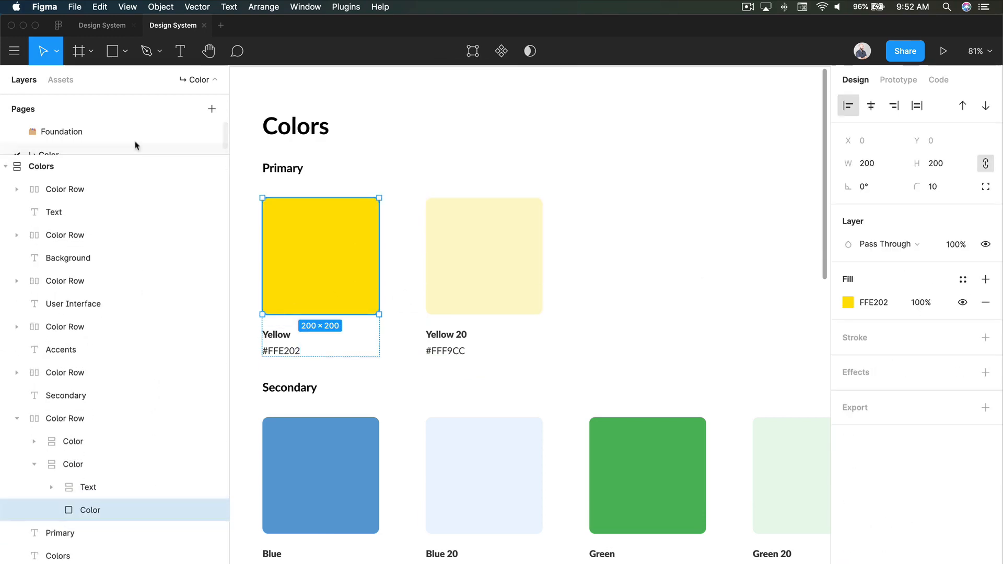
scroll("down", 3)
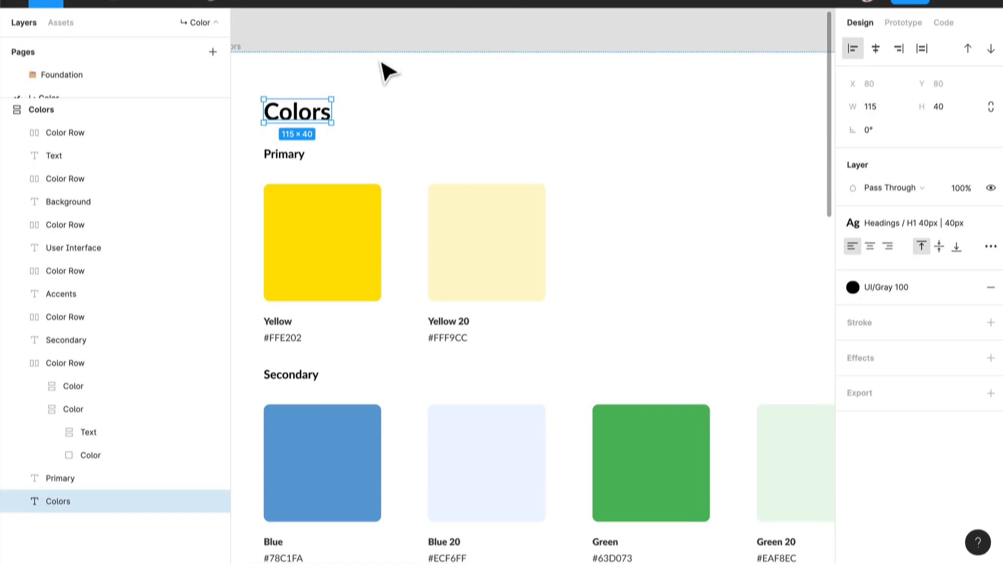
left_click(321, 241)
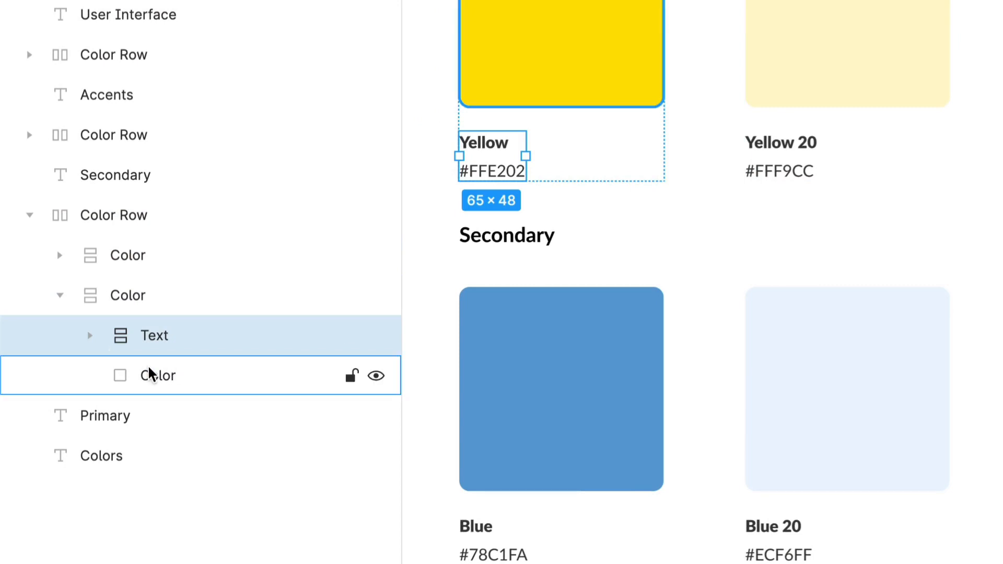
left_click(153, 336)
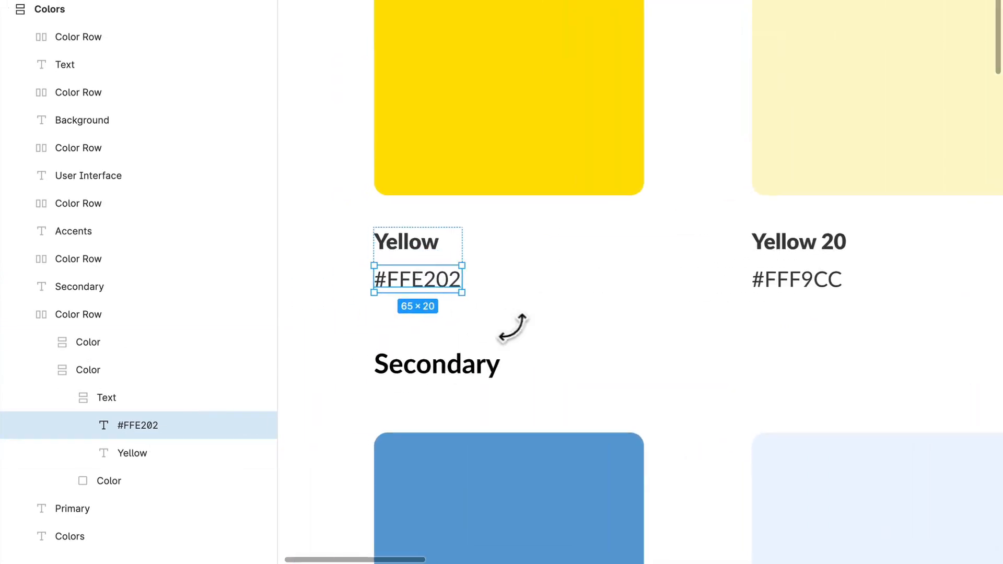
Select the yellow square, start a new color style and cancel it, leaving Color Styles listed.
left_click(92, 492)
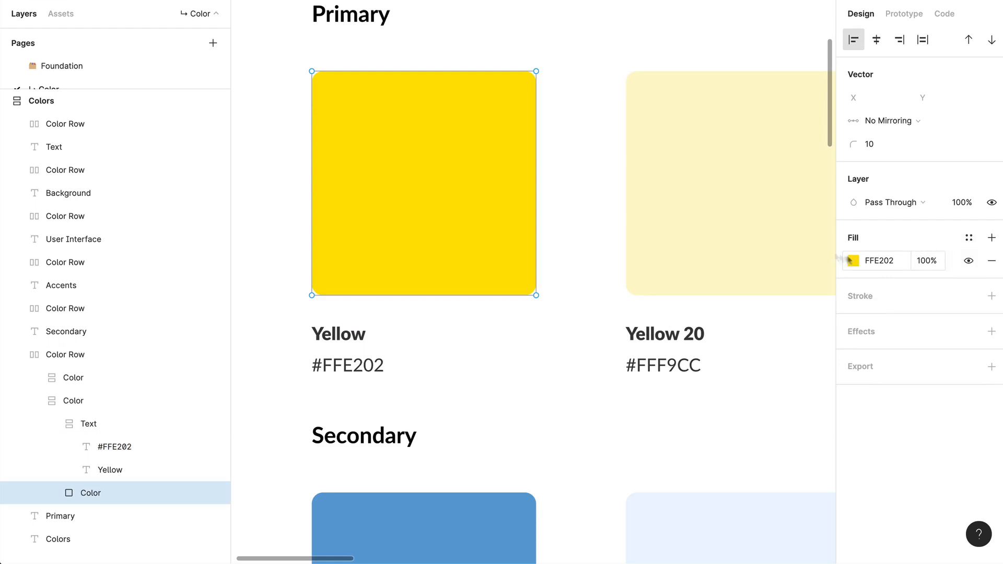
mouse_move(569, 319)
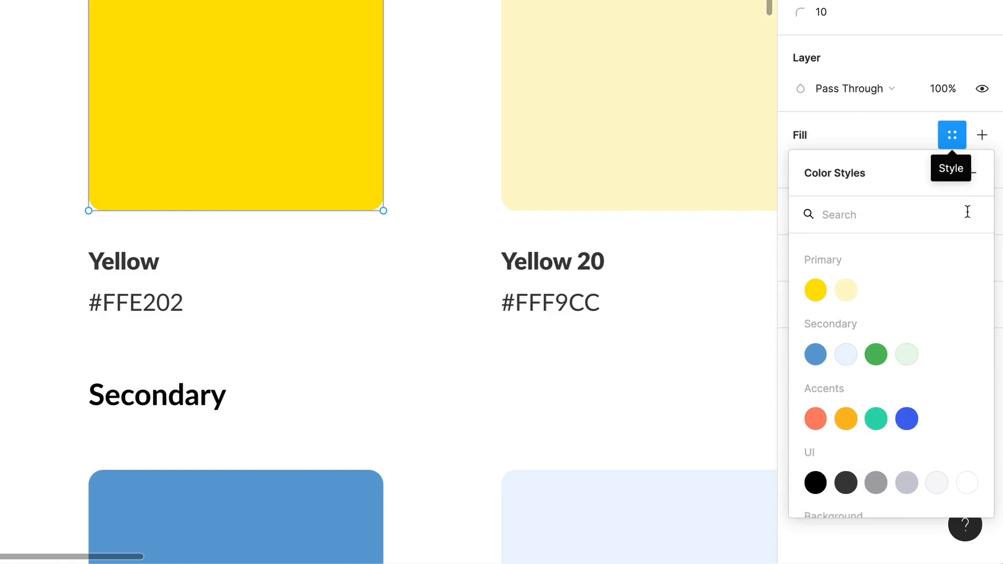
left_click(970, 173)
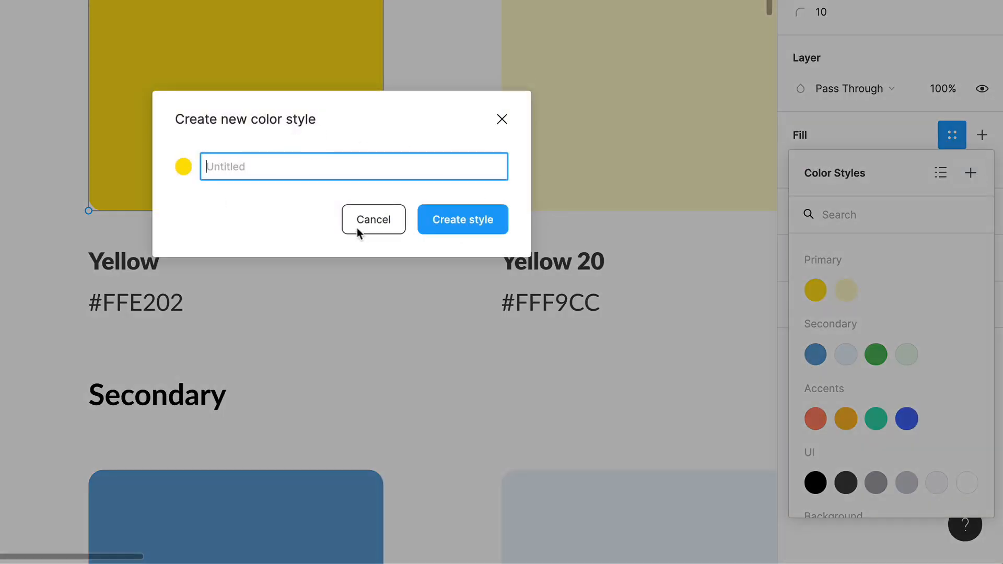
left_click(373, 220)
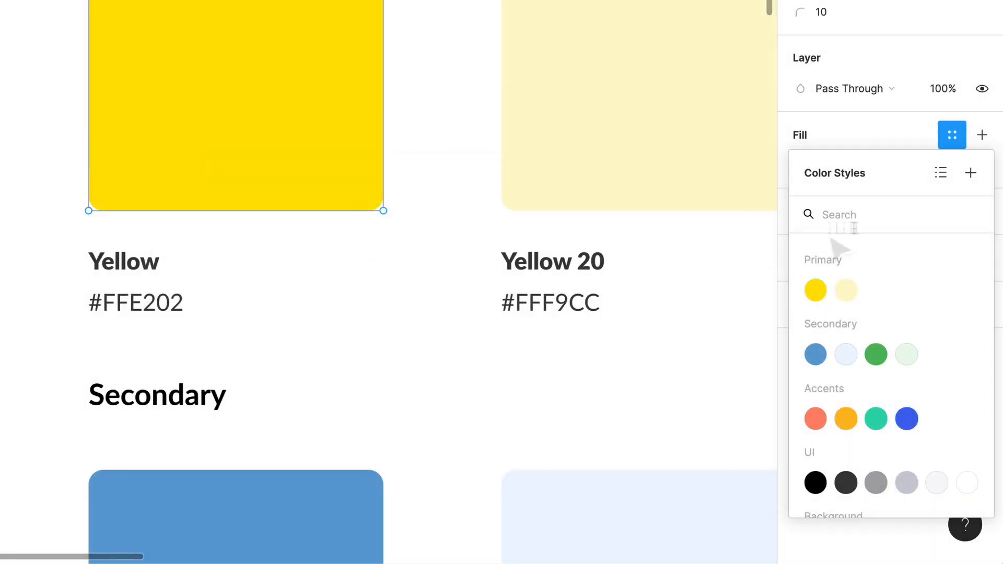
mouse_move(823, 296)
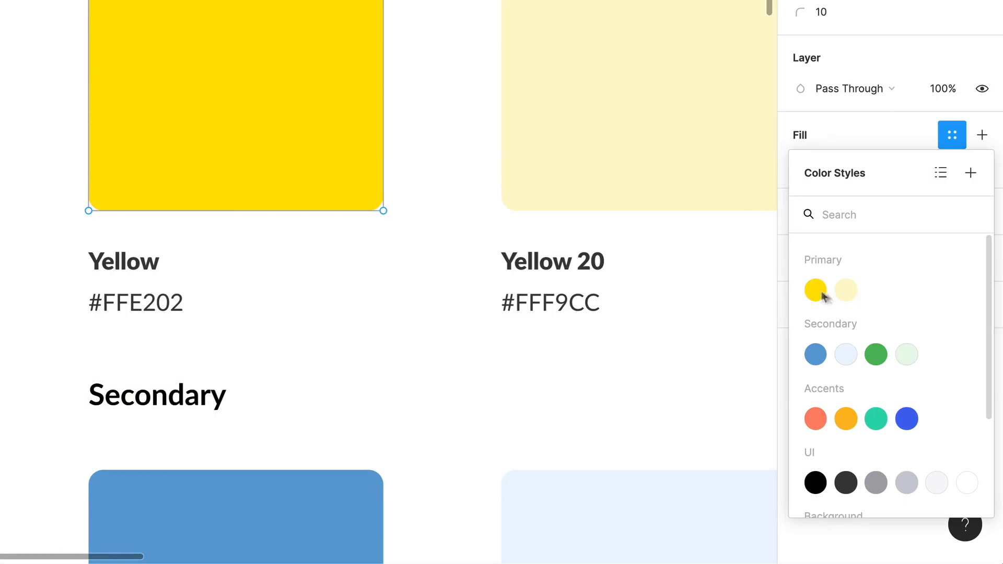
mouse_move(947, 227)
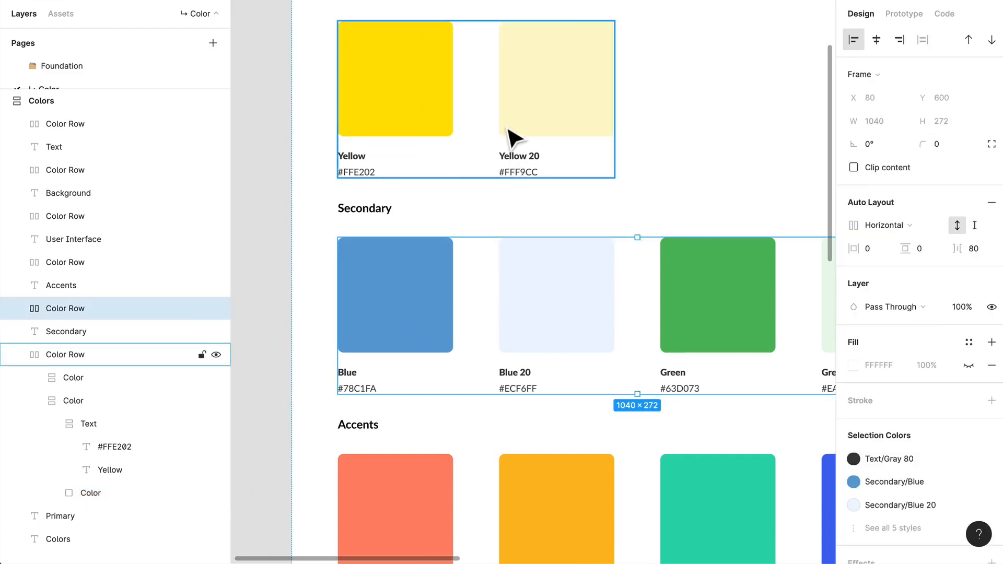
scroll("right", 3)
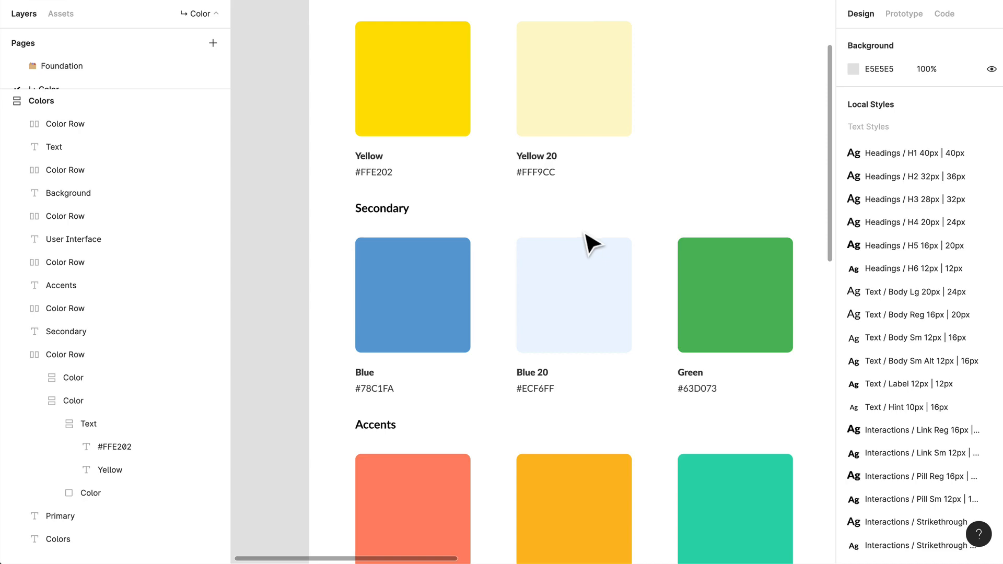
scroll("down", 3)
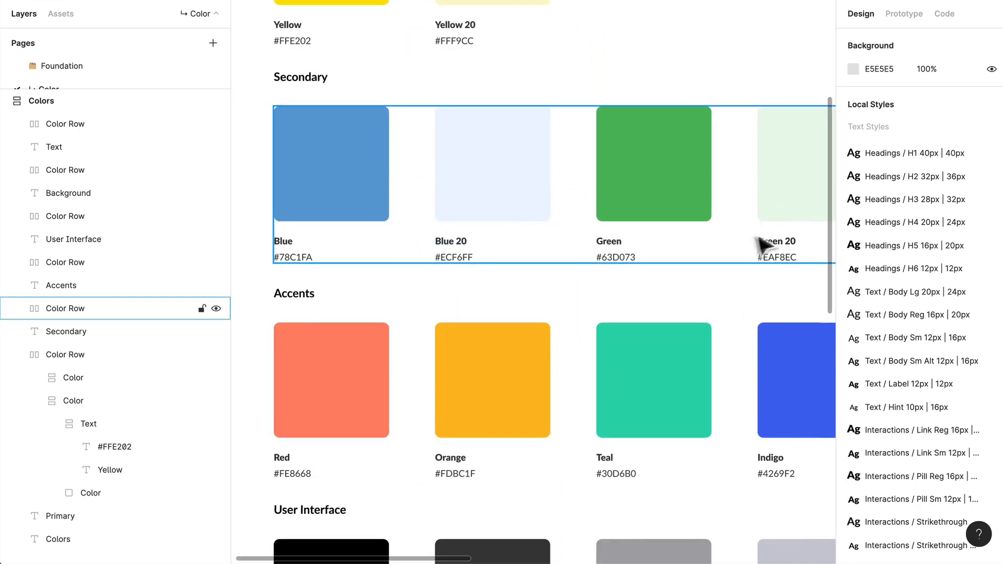
scroll("down", 3)
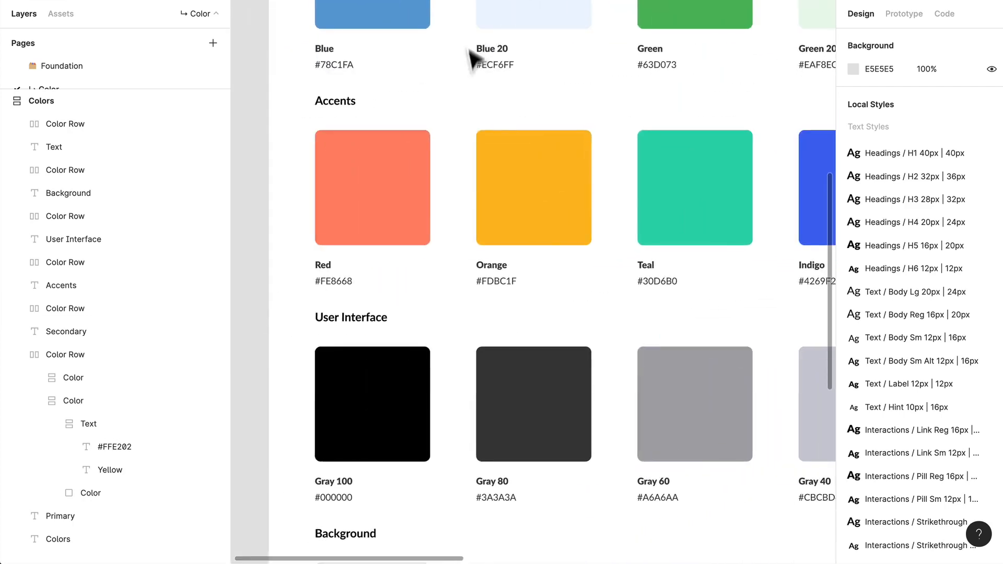
left_click(64, 262)
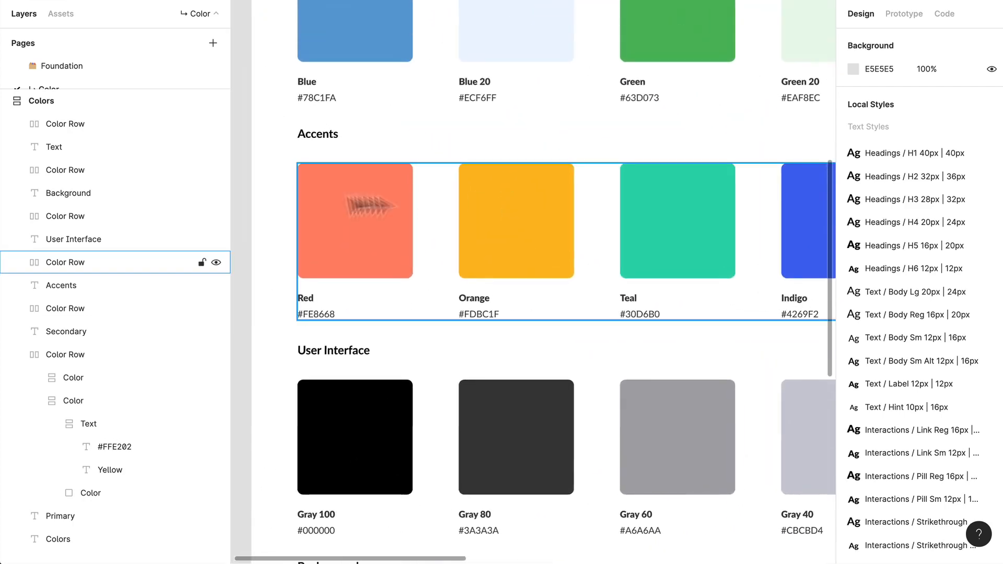
mouse_move(336, 211)
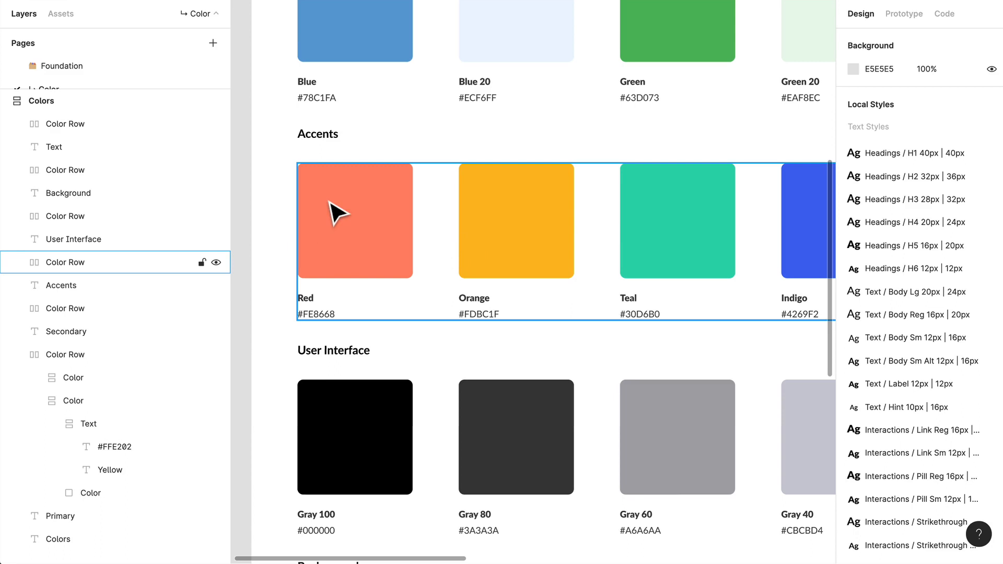
mouse_move(566, 235)
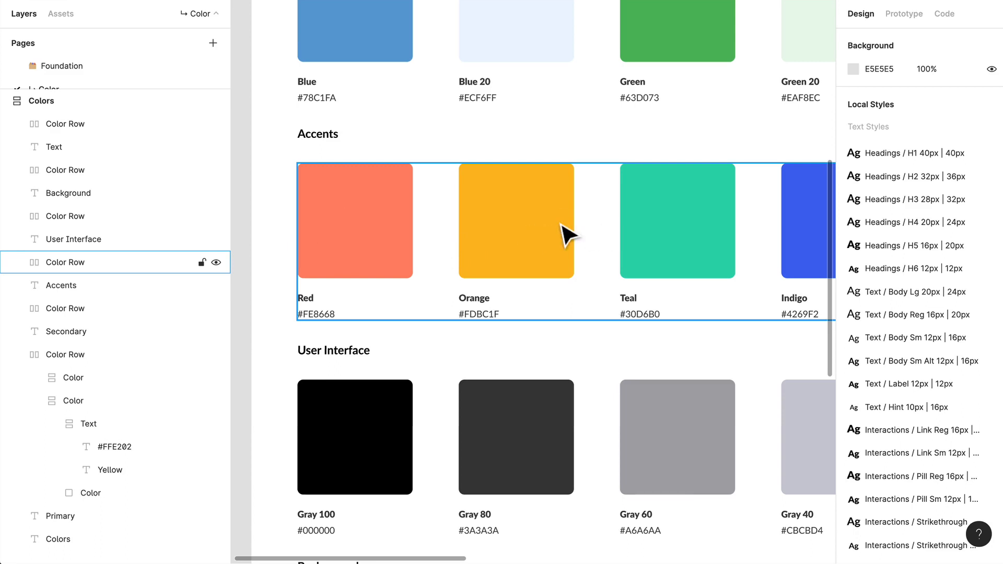
mouse_move(438, 241)
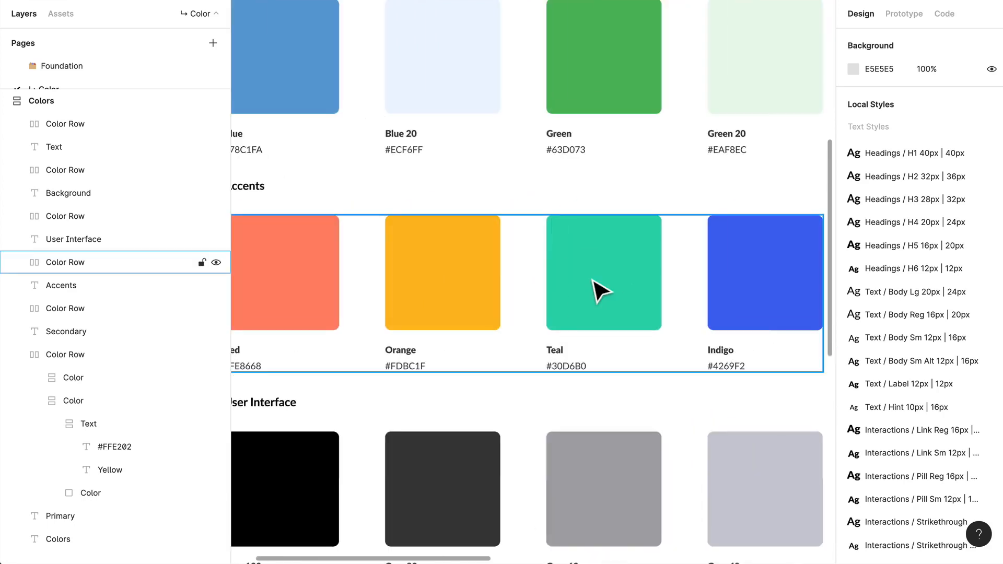
mouse_move(416, 256)
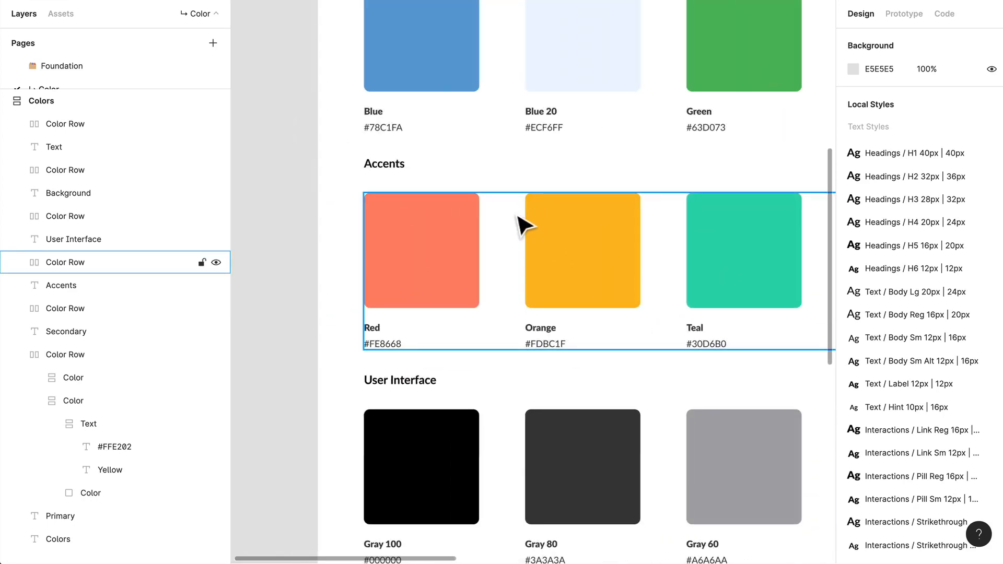
scroll("right", 3)
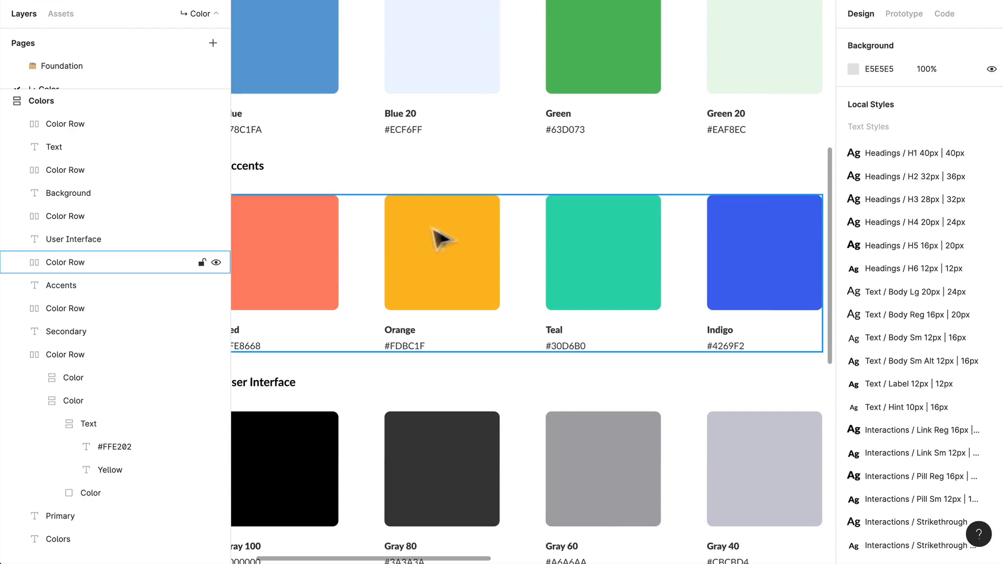
scroll("down", 3)
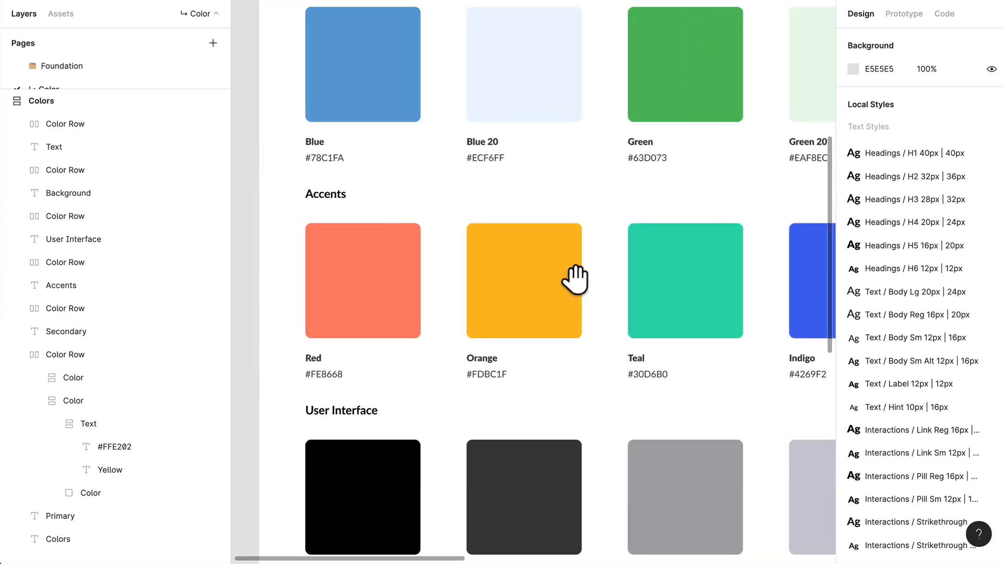
Show the Orange swatch's fill uses the Accents/Orange style among the saved styles.
left_click(524, 281)
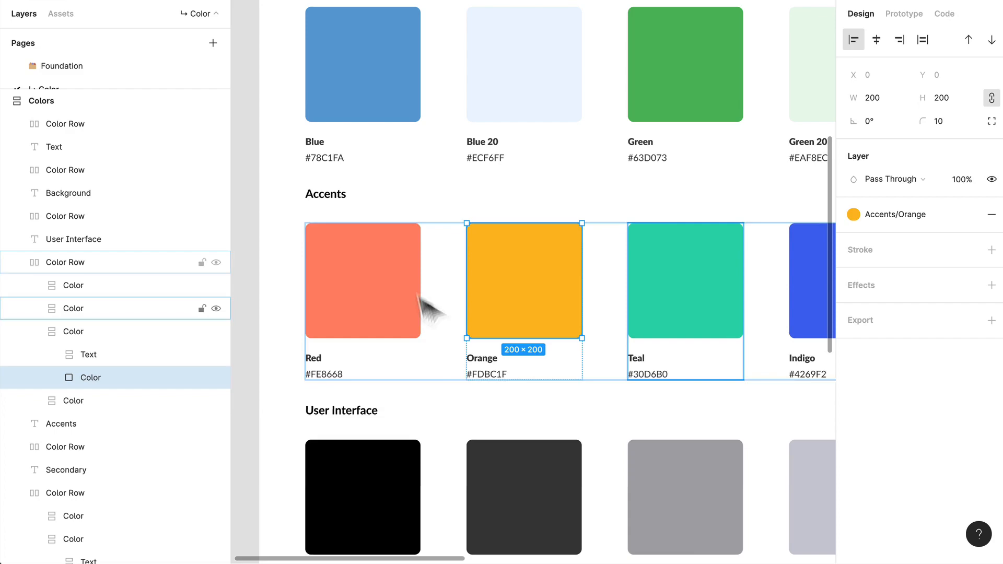
left_click(852, 214)
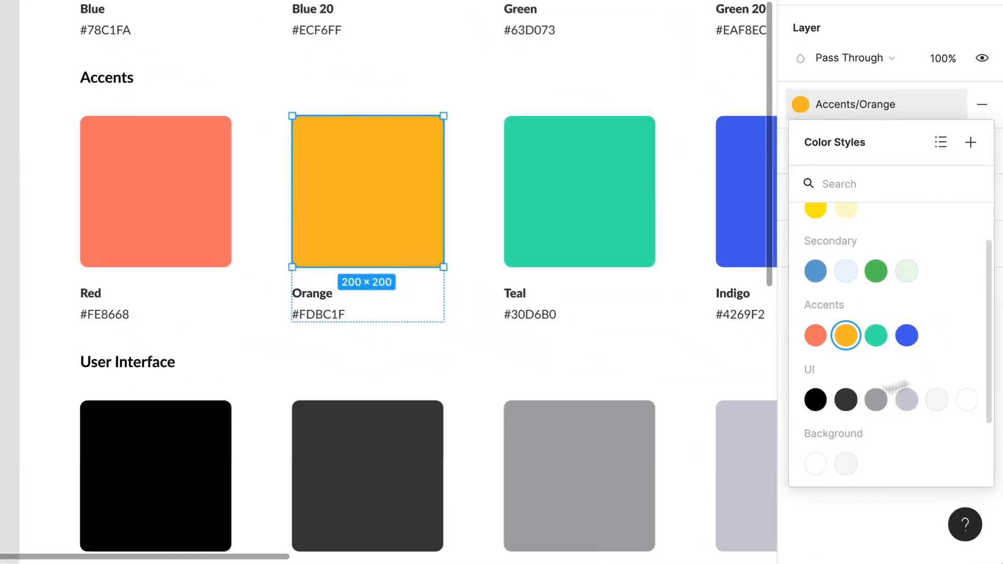
scroll("up", 3)
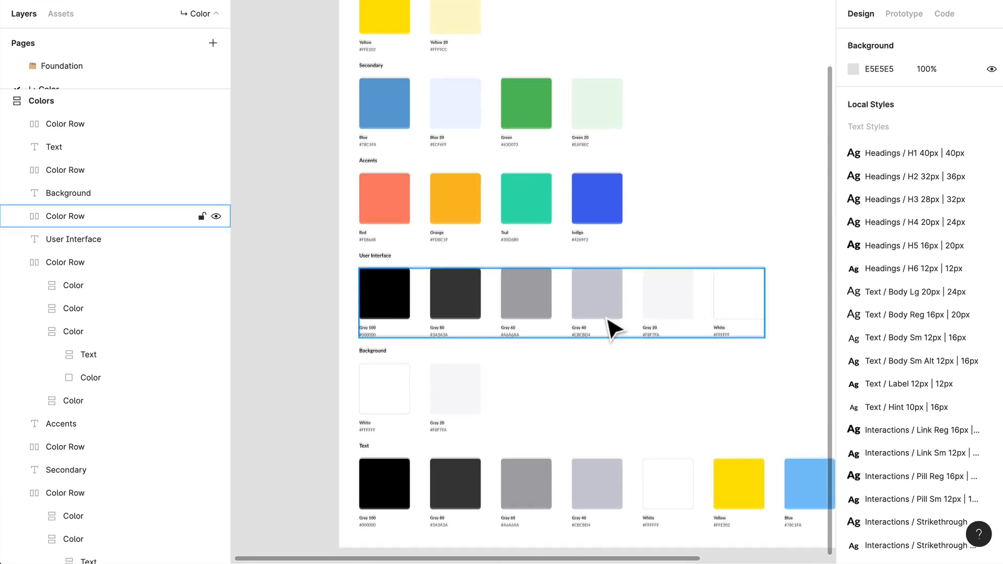
mouse_move(512, 292)
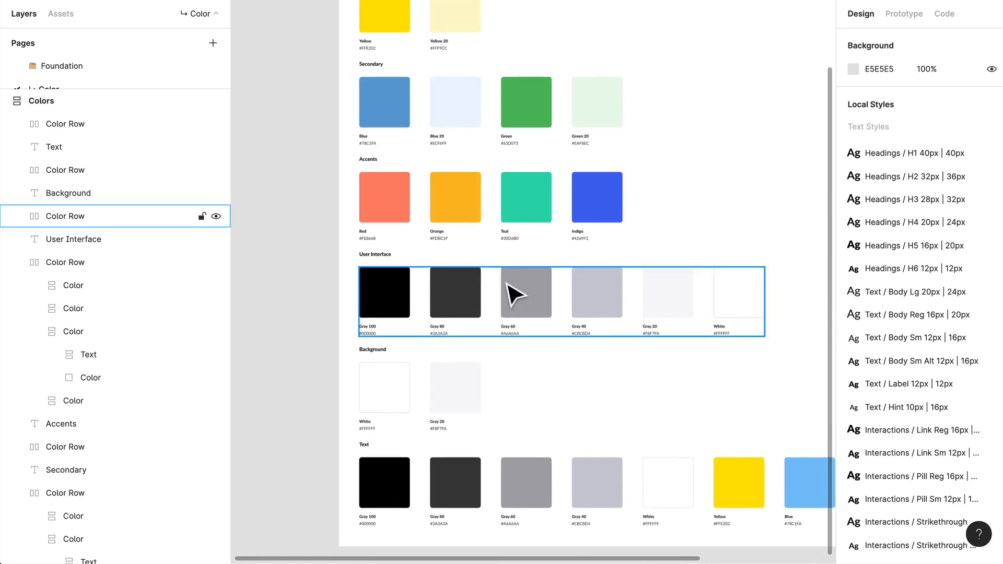
mouse_move(384, 313)
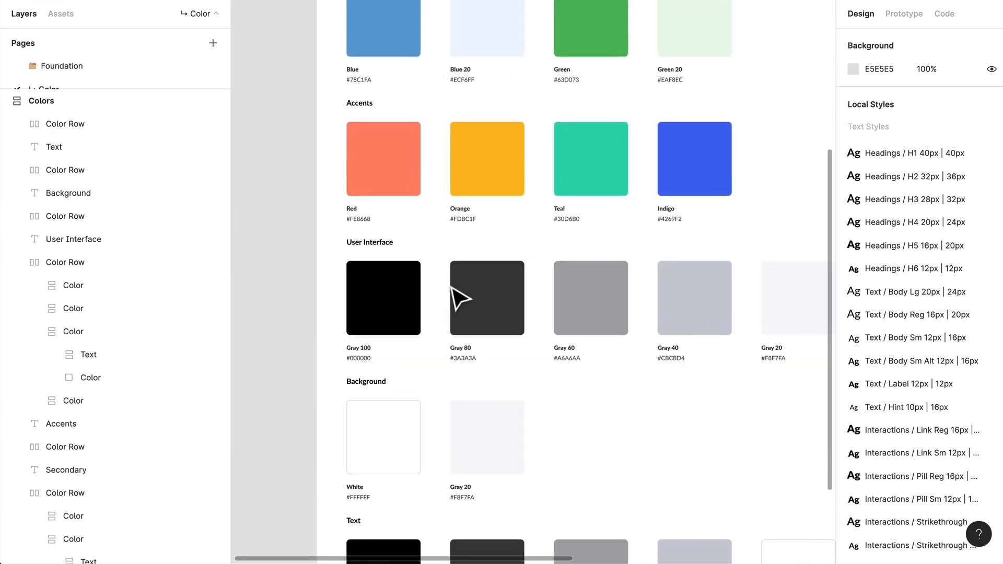
left_click(66, 215)
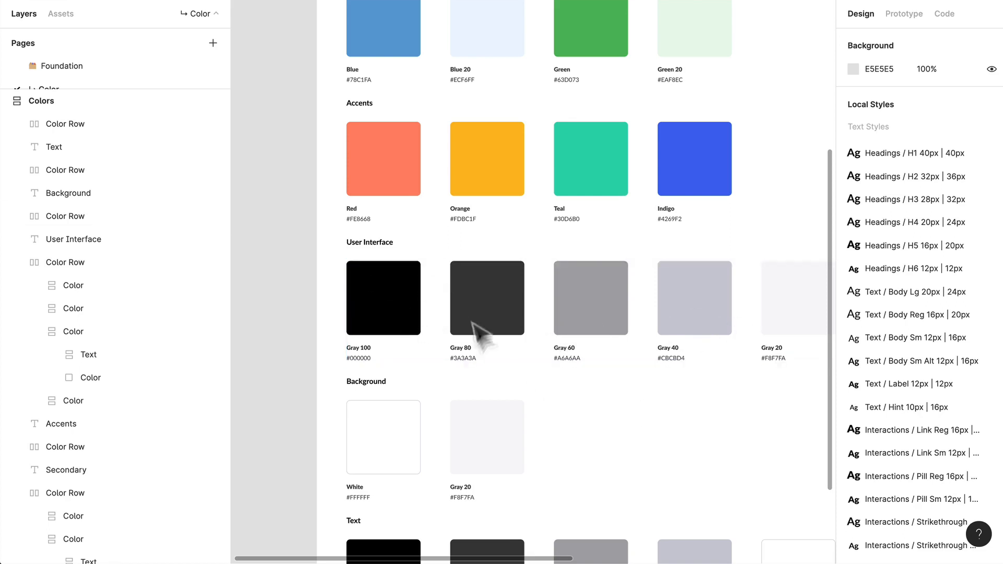
left_click(64, 169)
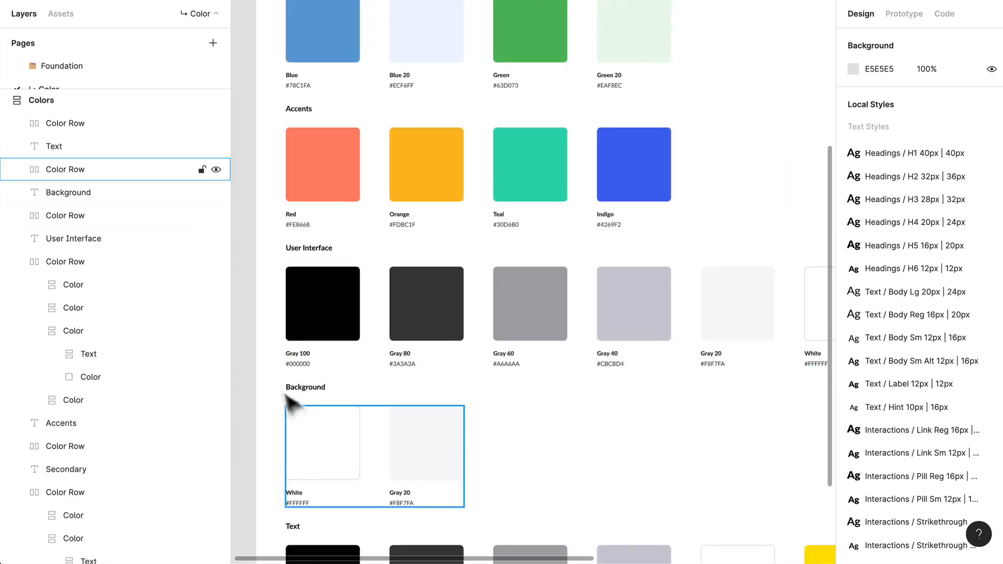
mouse_move(355, 452)
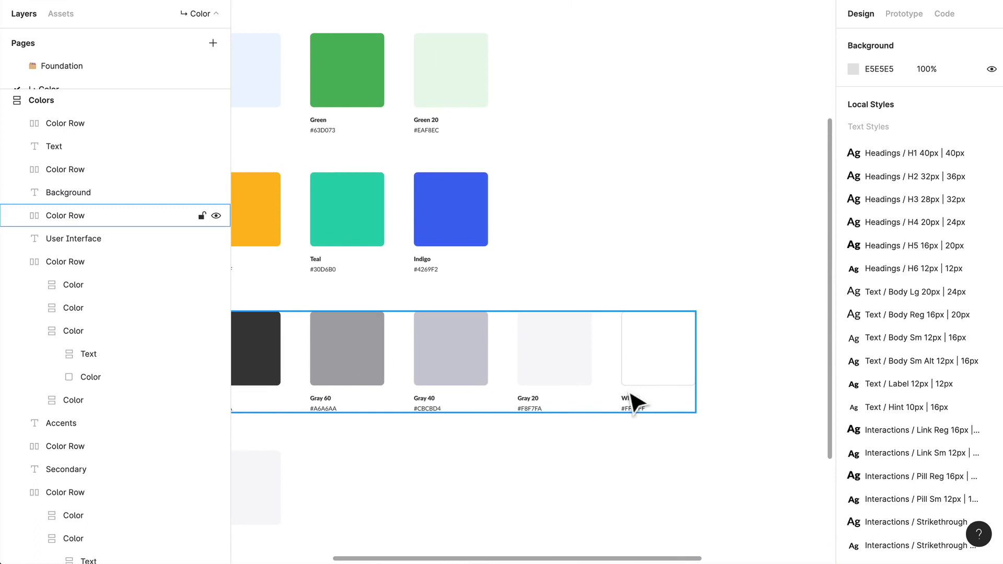
mouse_move(592, 390)
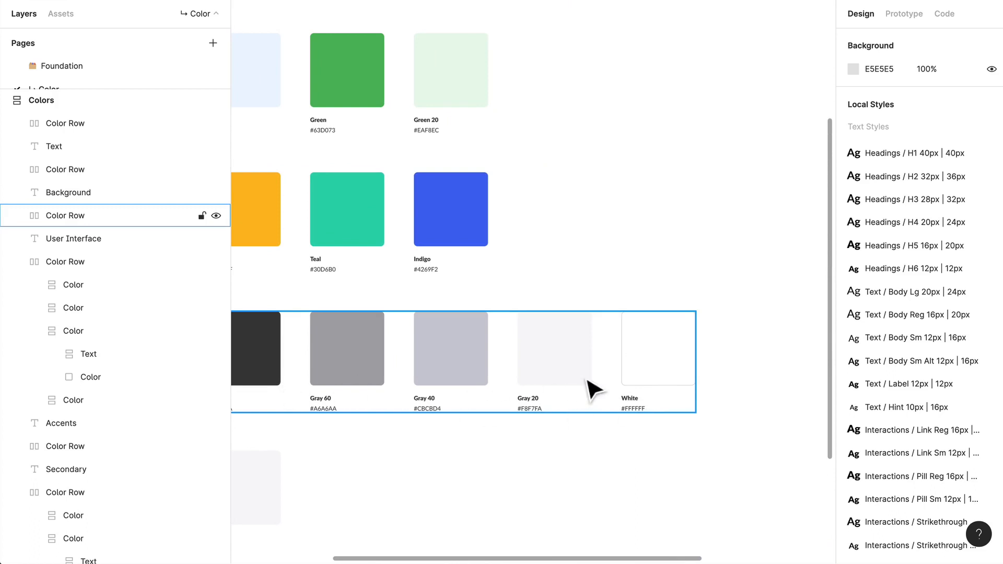
mouse_move(346, 359)
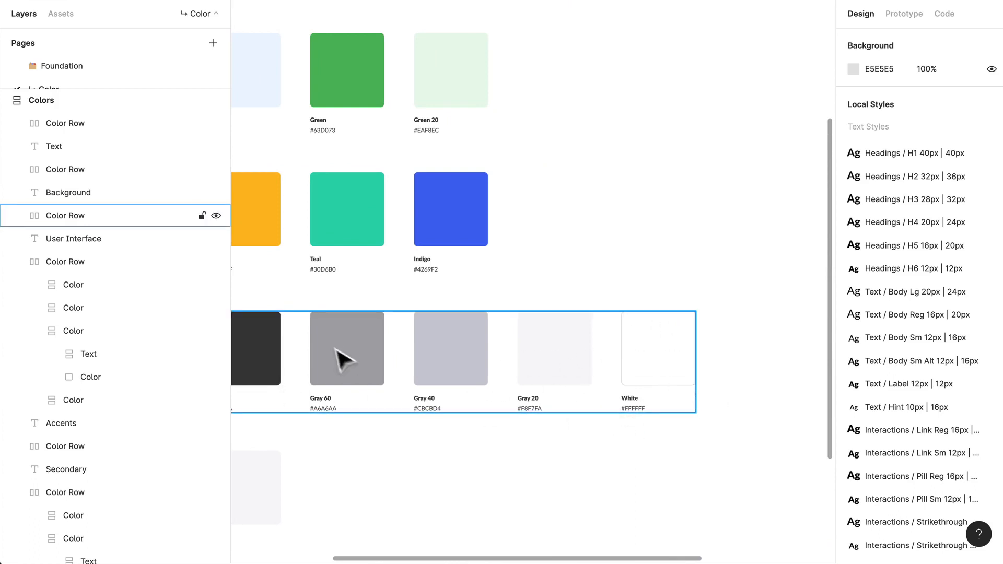
scroll("down", 3)
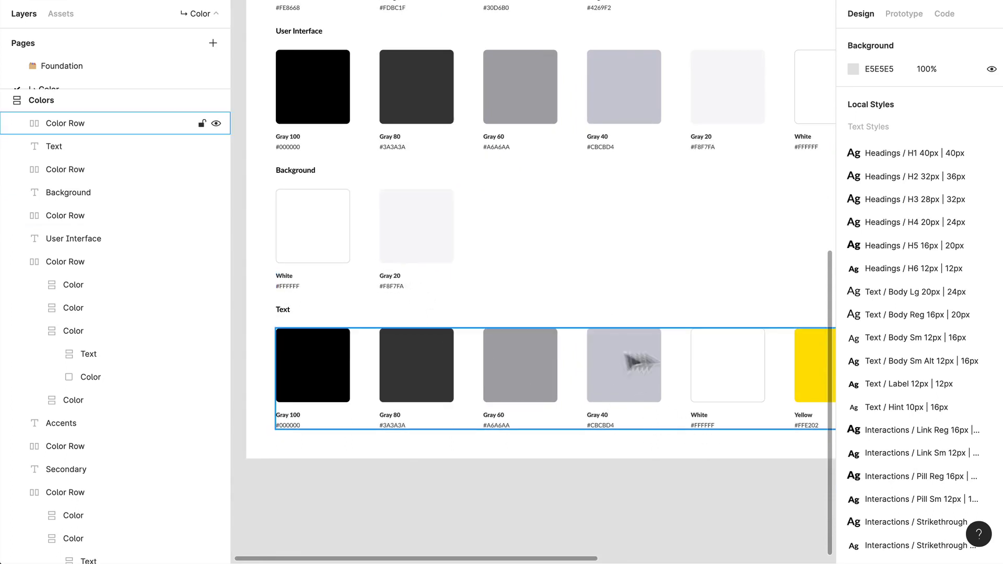
mouse_move(717, 390)
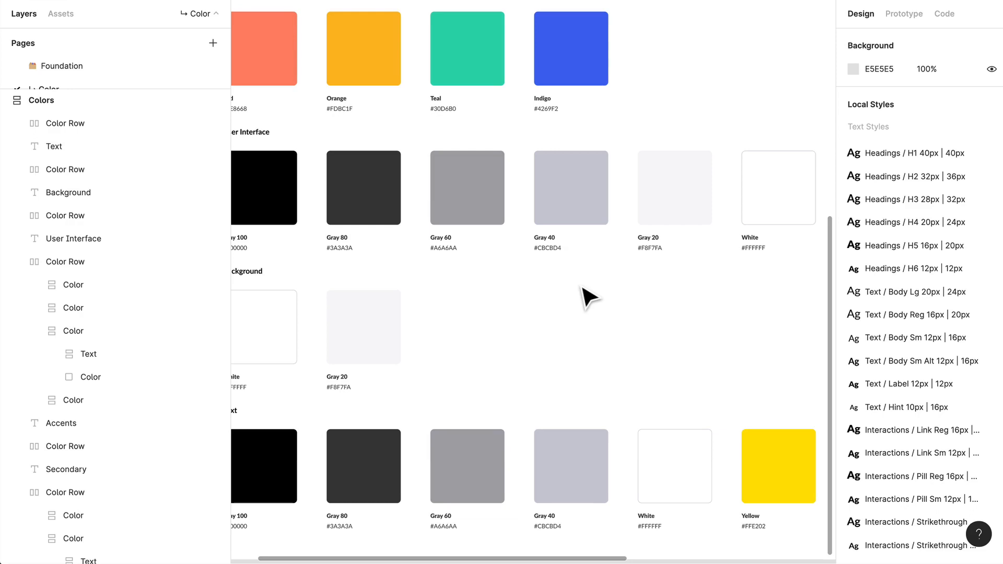
mouse_move(564, 272)
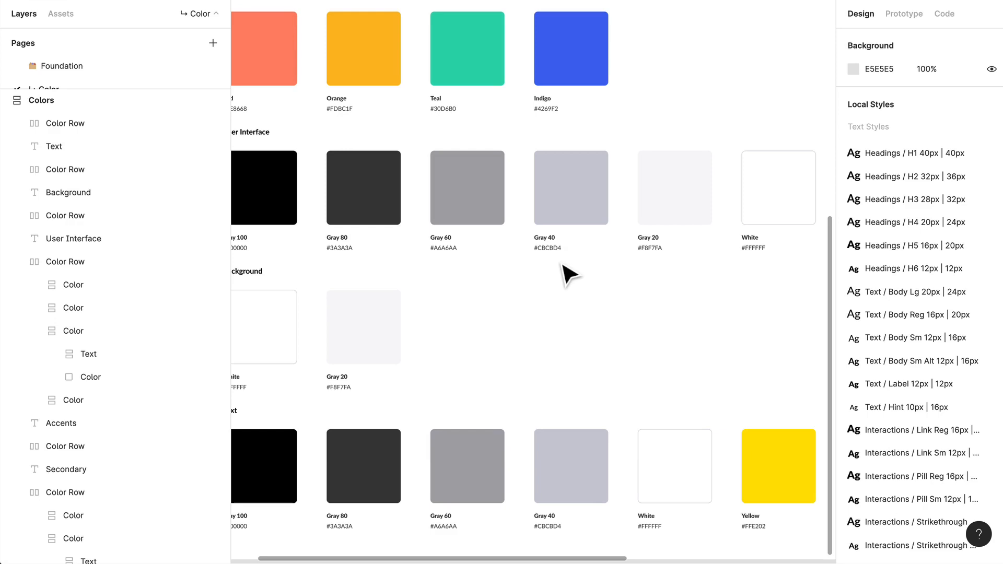
left_click(65, 169)
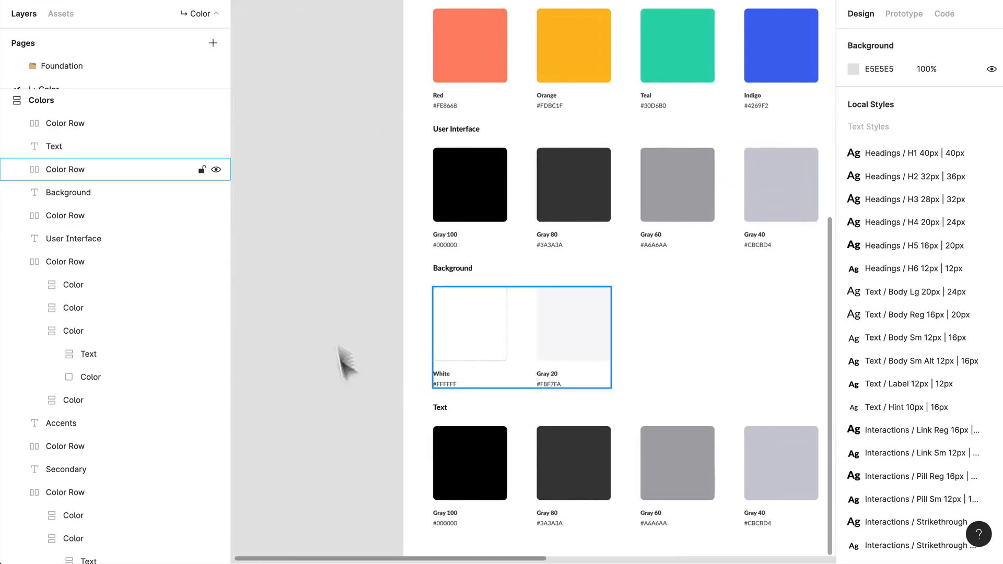
scroll("down", 3)
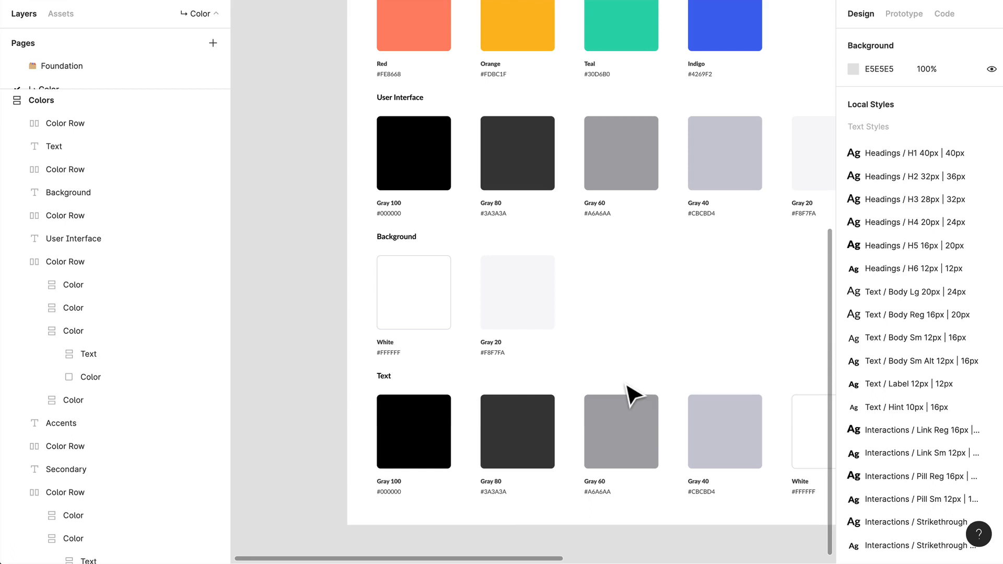
mouse_move(633, 371)
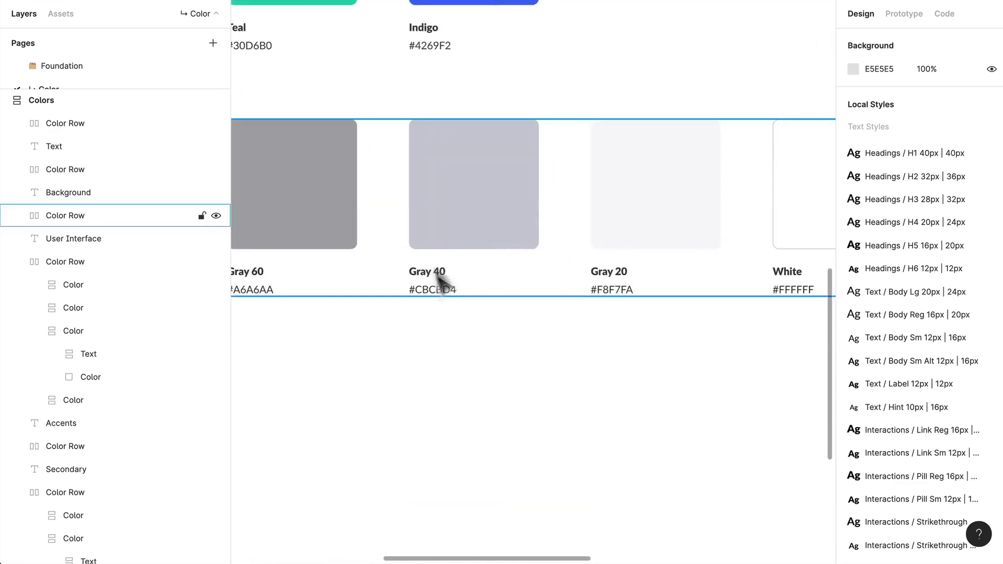
scroll("down", 3)
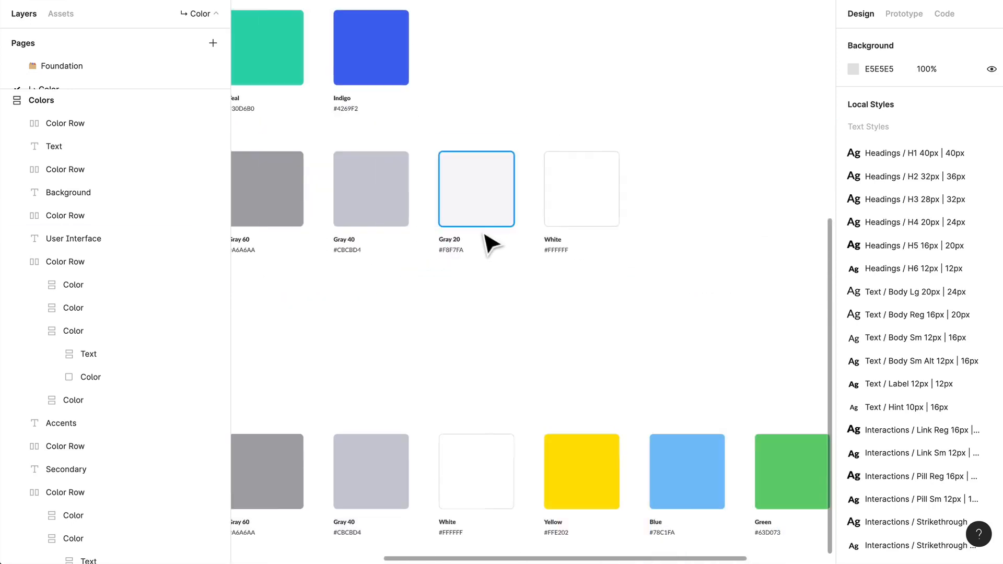
scroll("left", 3)
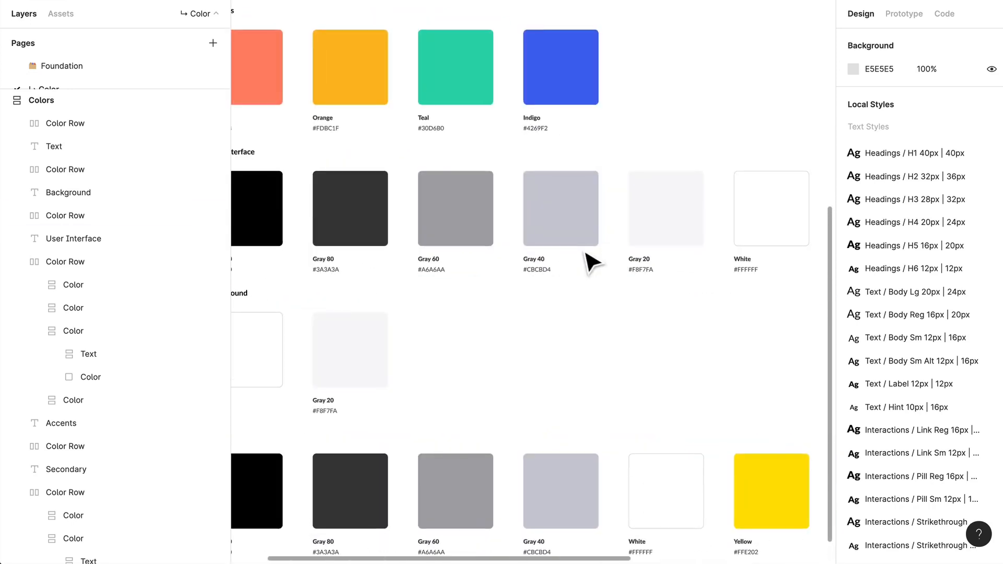
left_click(64, 215)
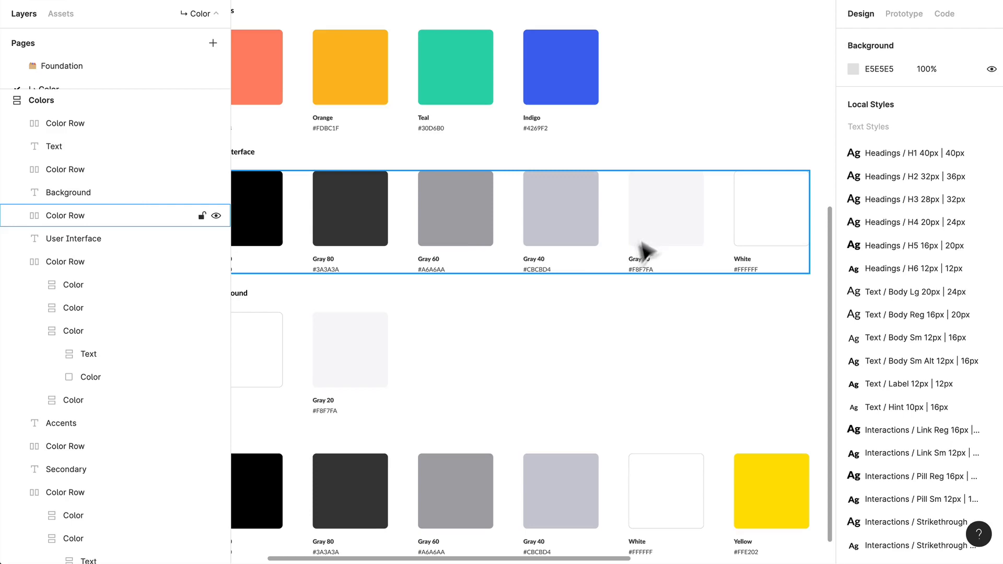
scroll("down", 3)
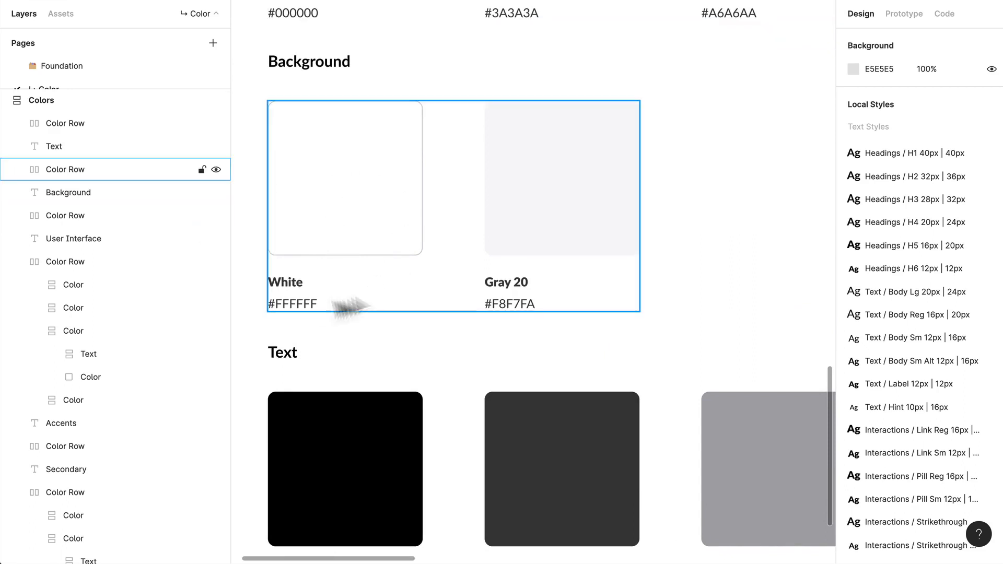
mouse_move(481, 248)
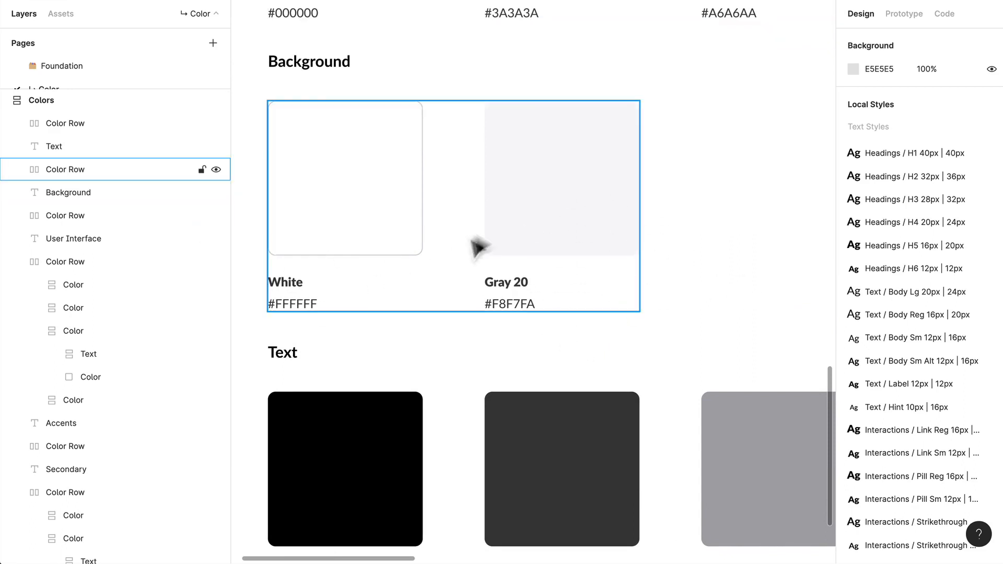
scroll("down", 3)
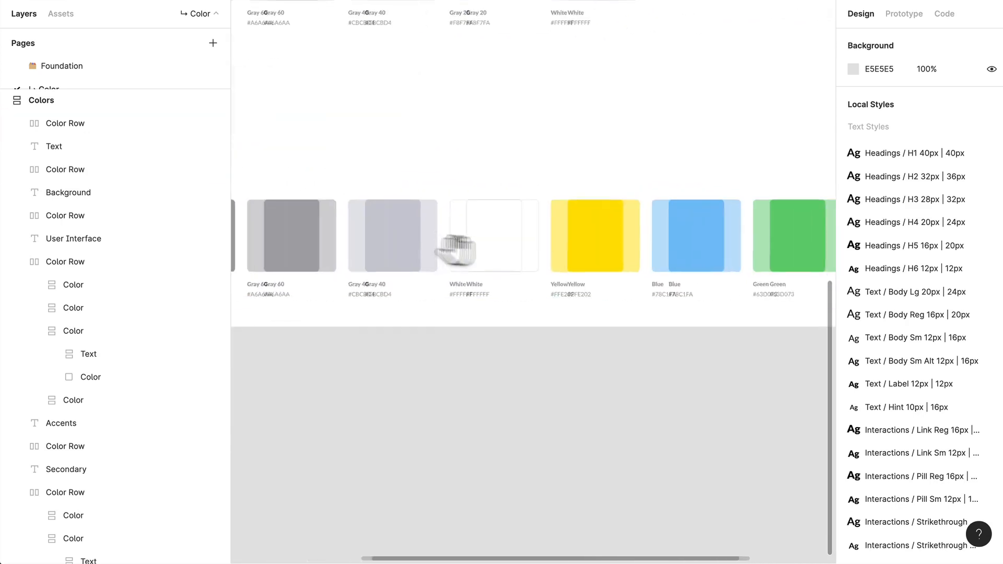
scroll("right", 3)
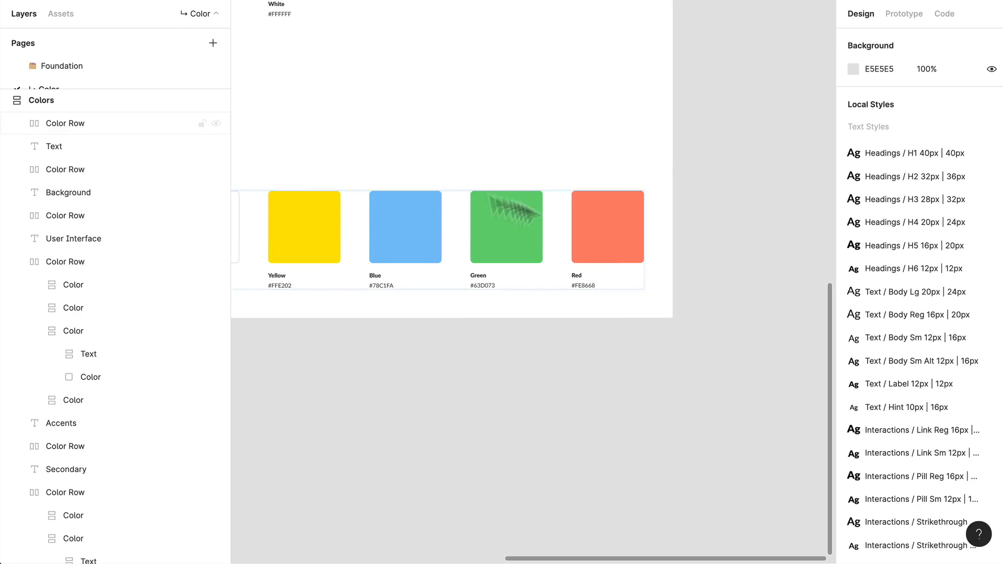
Select the Text swatch row and bring the whole Colors frame back into view.
left_click(65, 124)
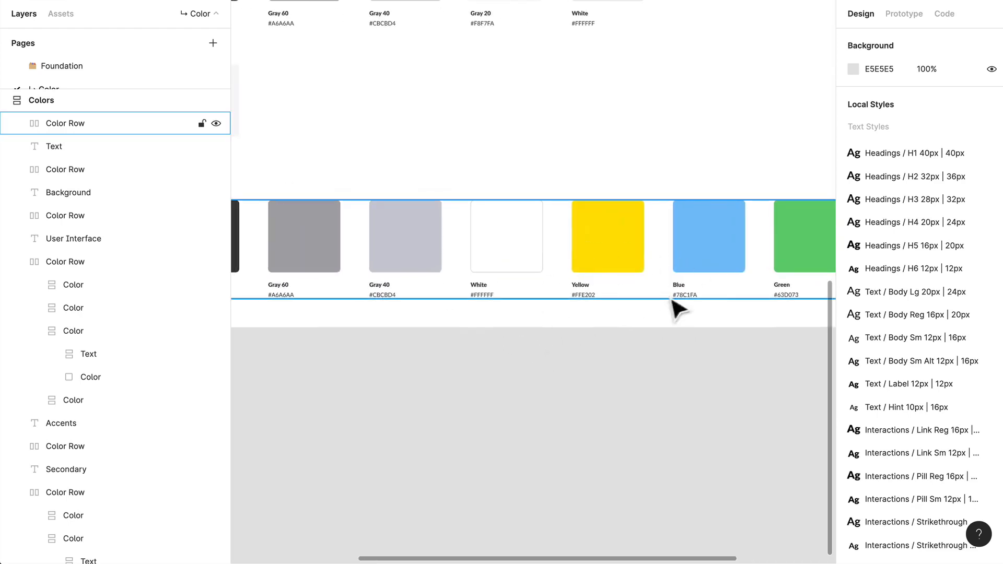
mouse_move(576, 268)
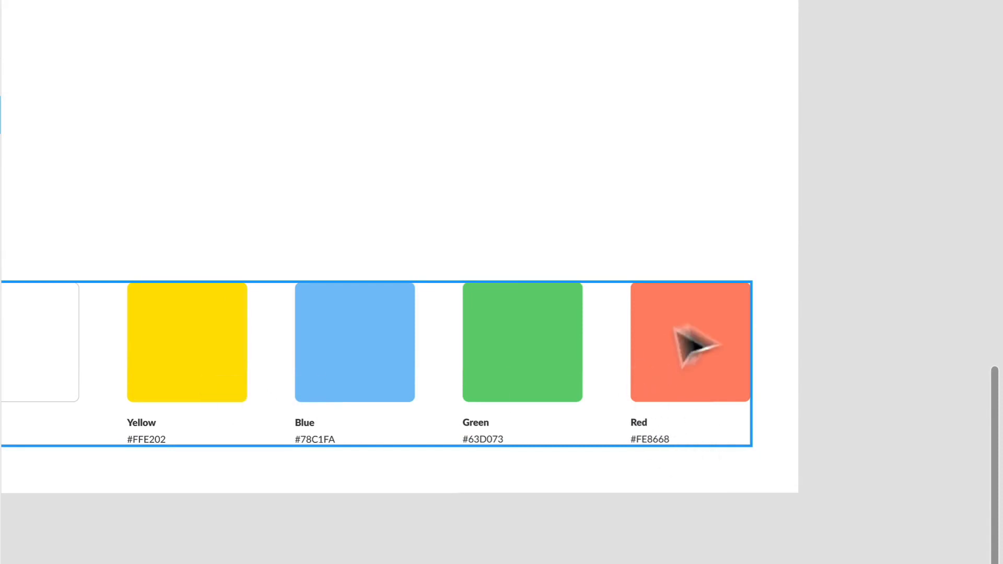
mouse_move(694, 415)
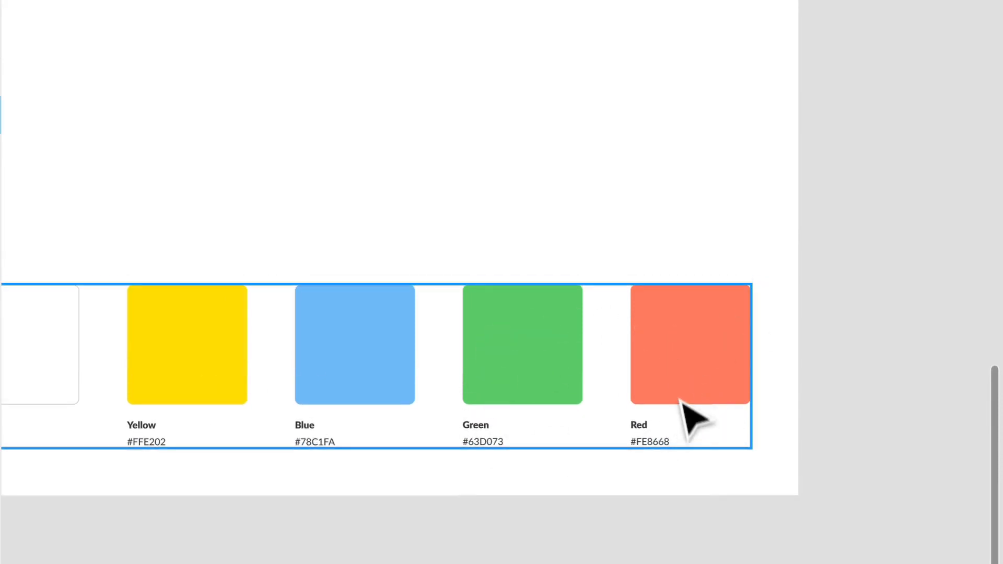
mouse_move(649, 362)
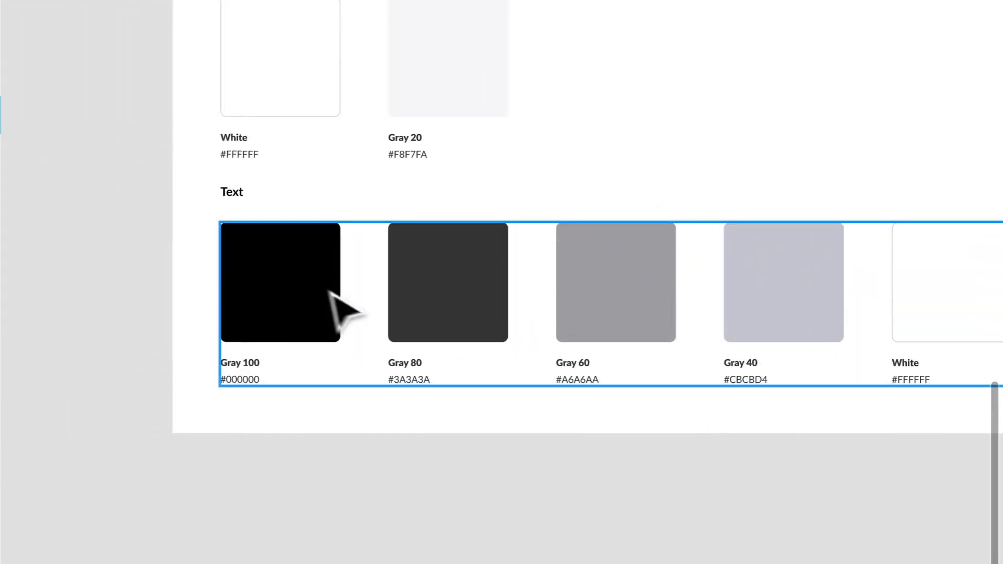
mouse_move(461, 332)
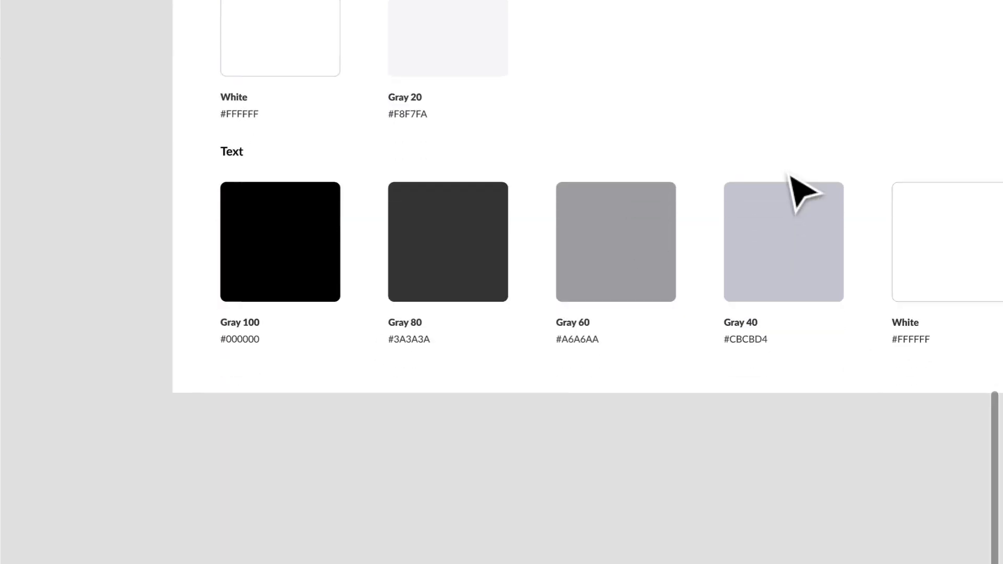
scroll("down", 3)
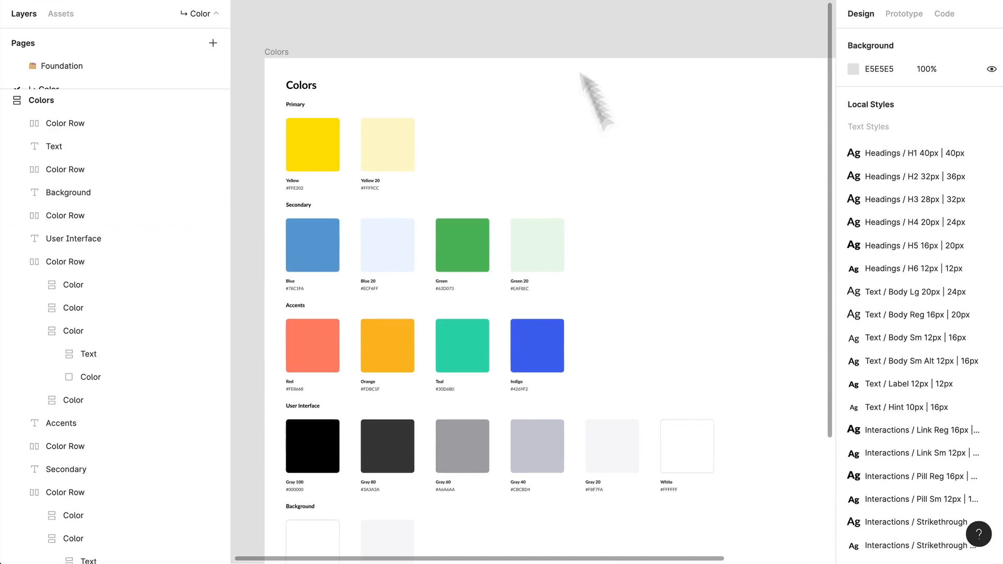
scroll("up", 3)
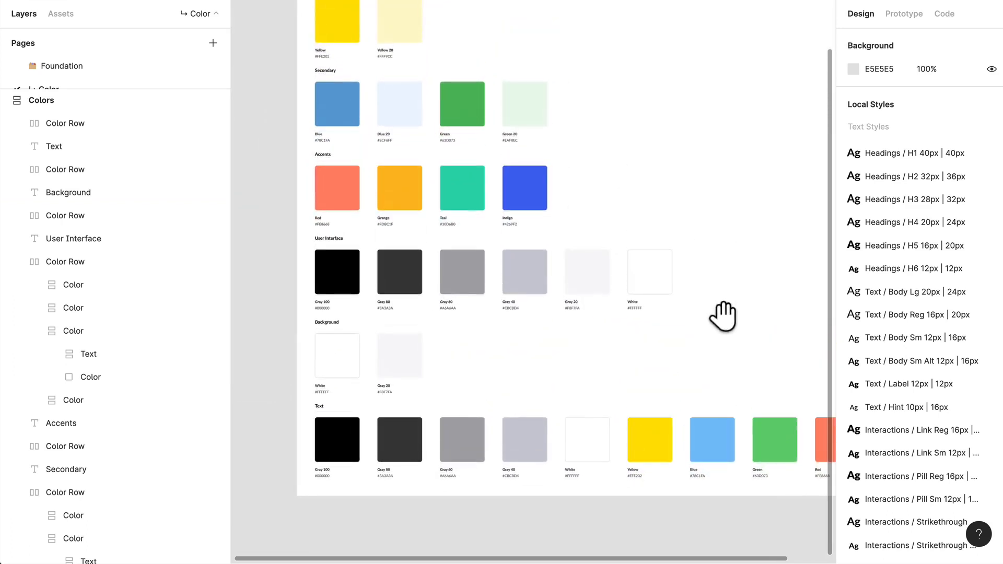
mouse_move(518, 329)
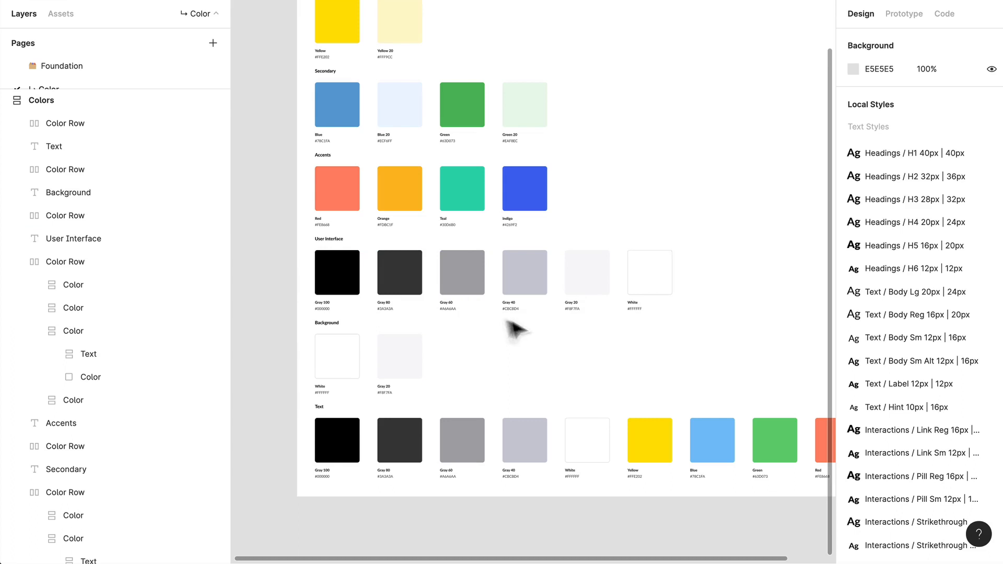
left_click(338, 273)
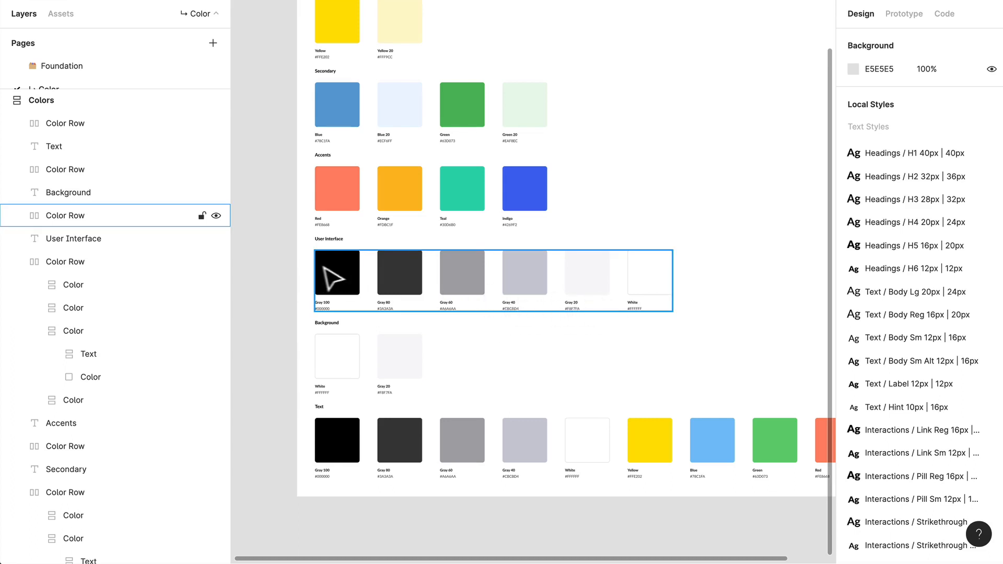
mouse_move(605, 280)
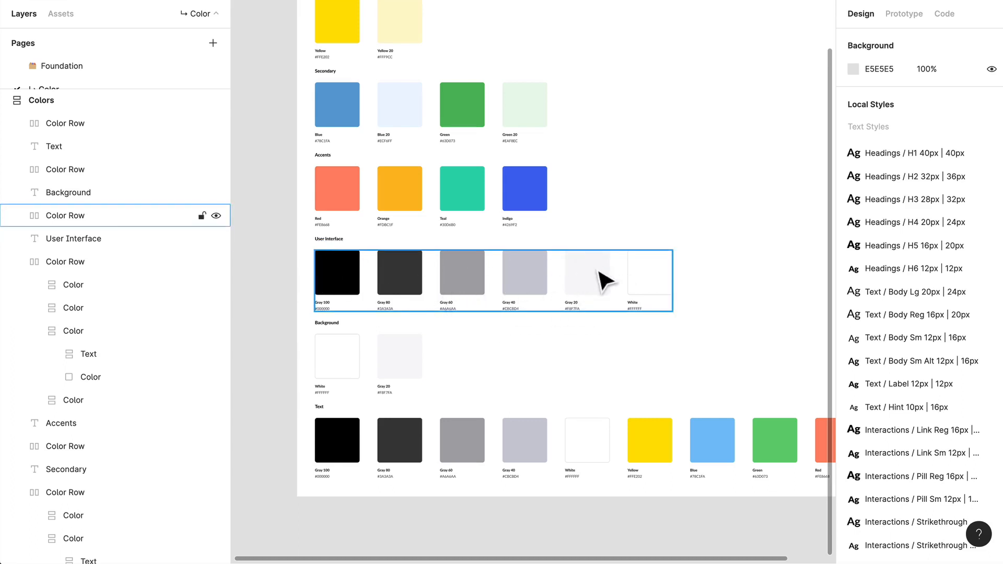
mouse_move(527, 316)
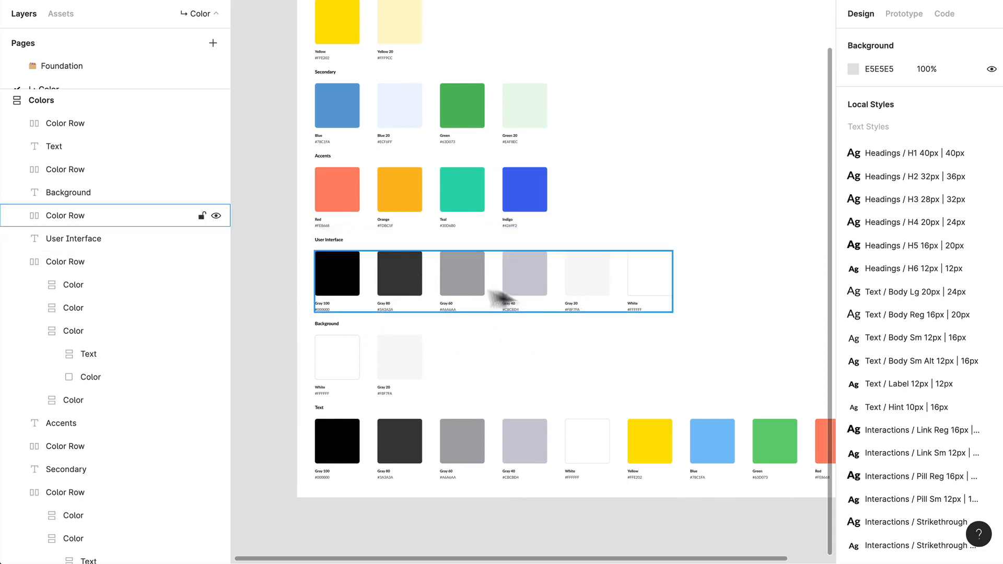
mouse_move(337, 276)
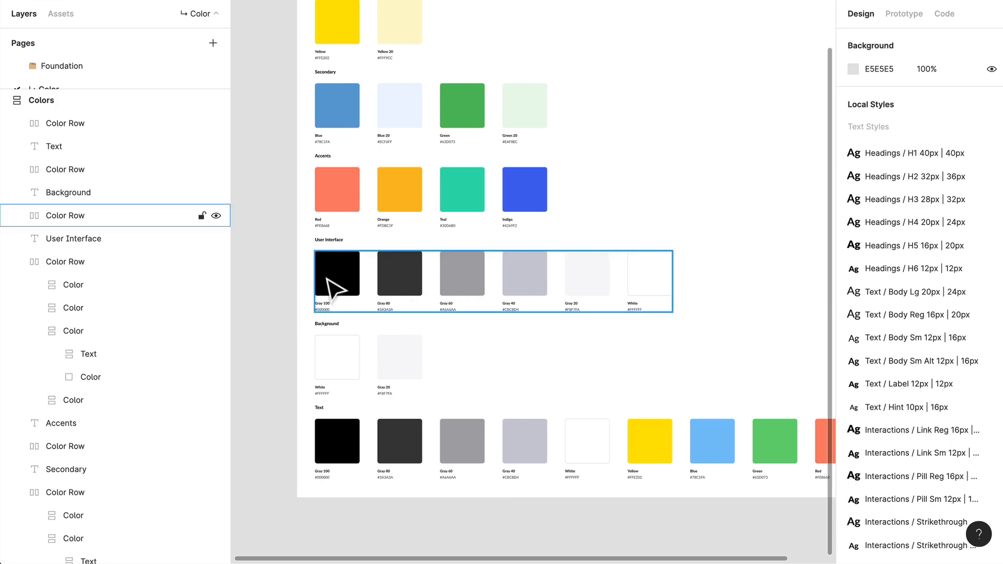
mouse_move(364, 292)
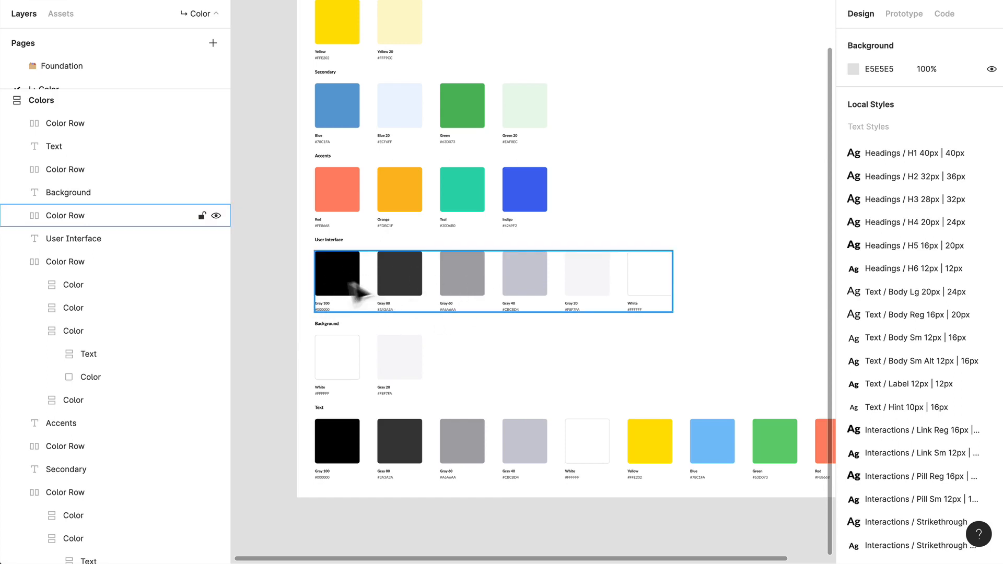
mouse_move(432, 310)
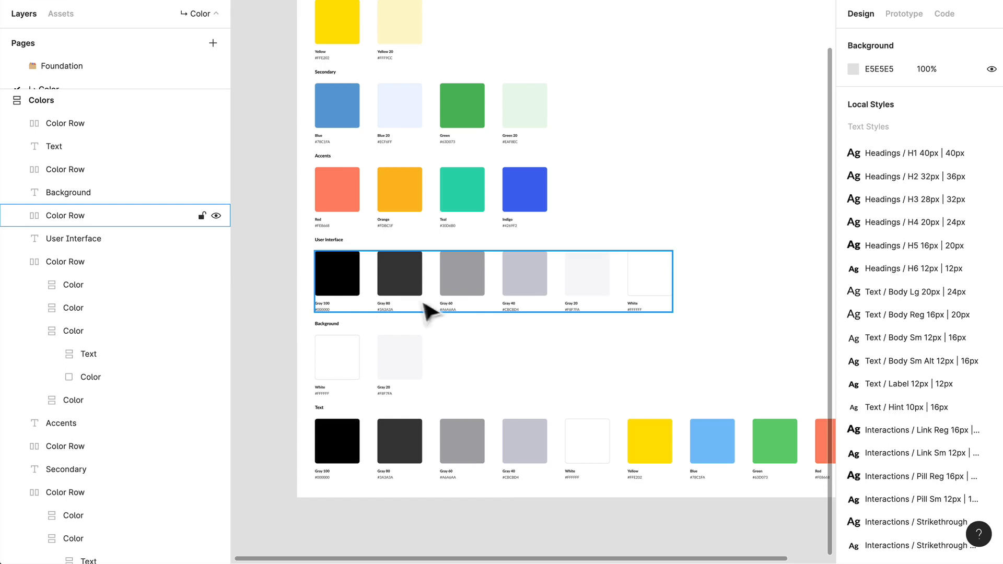
mouse_move(407, 291)
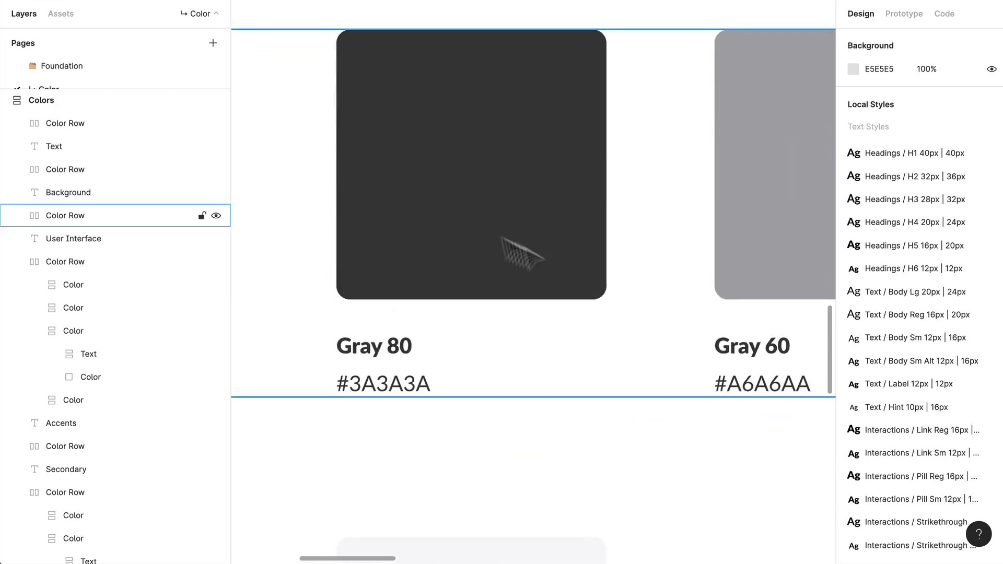
scroll("right", 3)
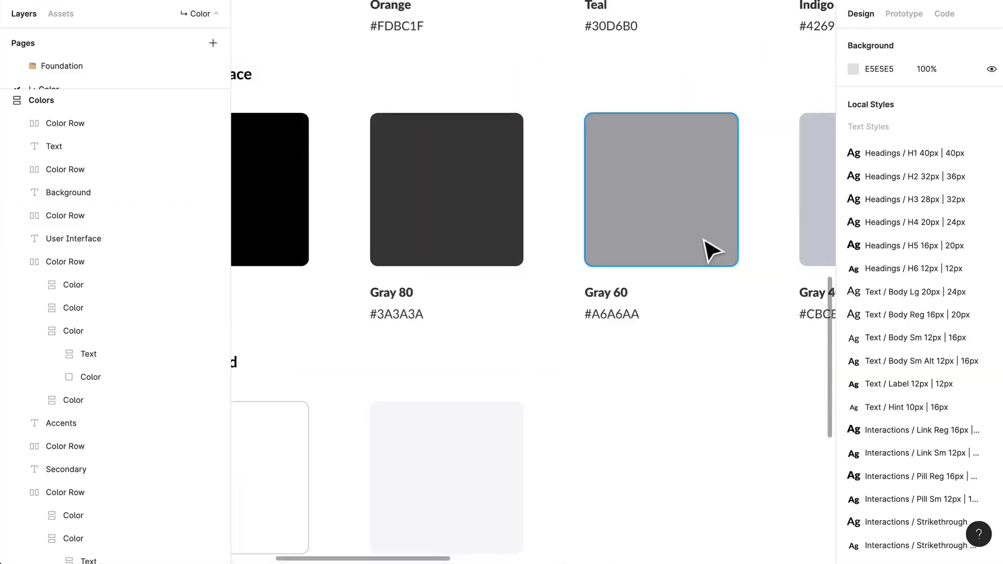
scroll("right", 3)
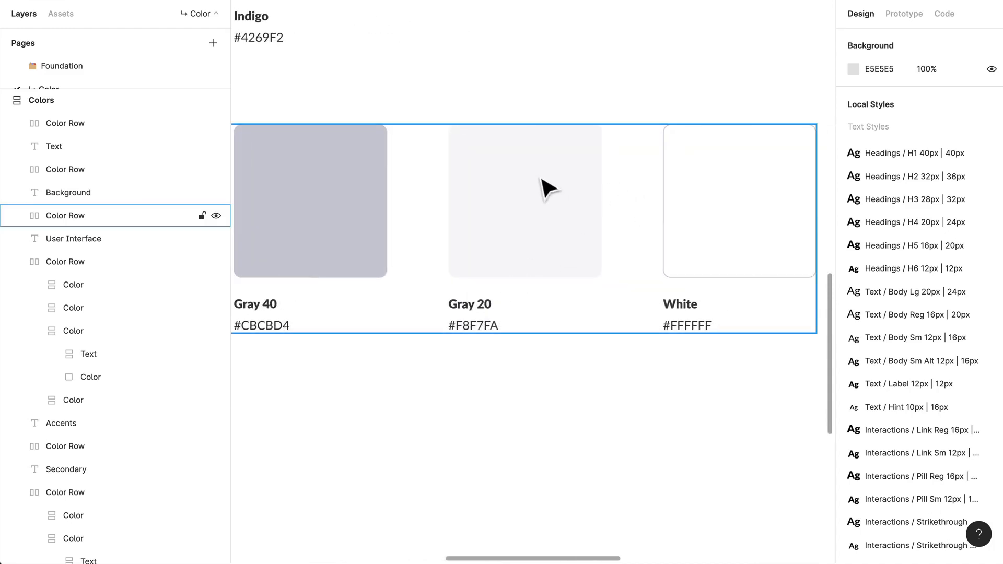
mouse_move(416, 144)
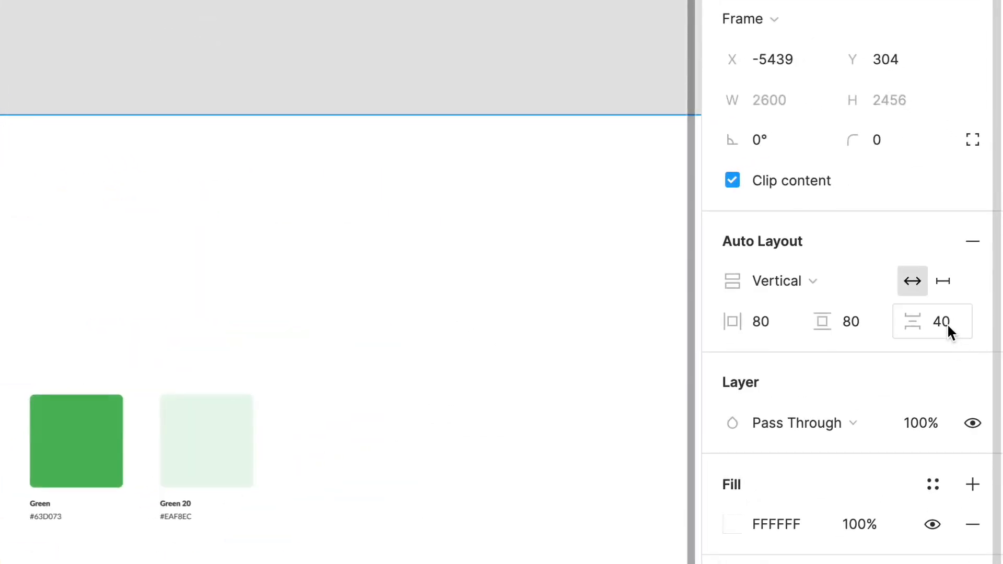
mouse_move(940, 321)
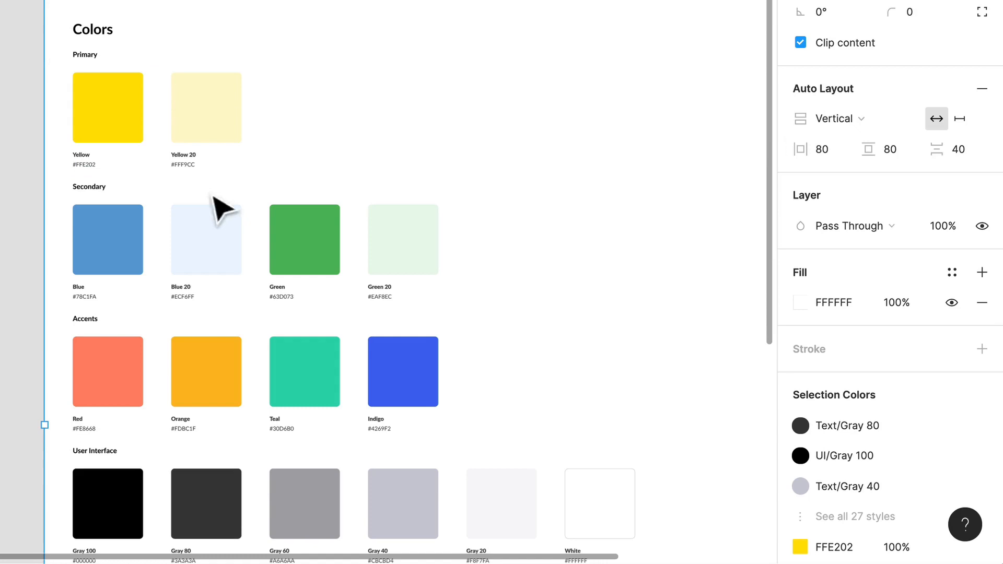
Select the Colors frame, showing 80 padding and 40 spacing in its vertical auto layout.
scroll("down", 3)
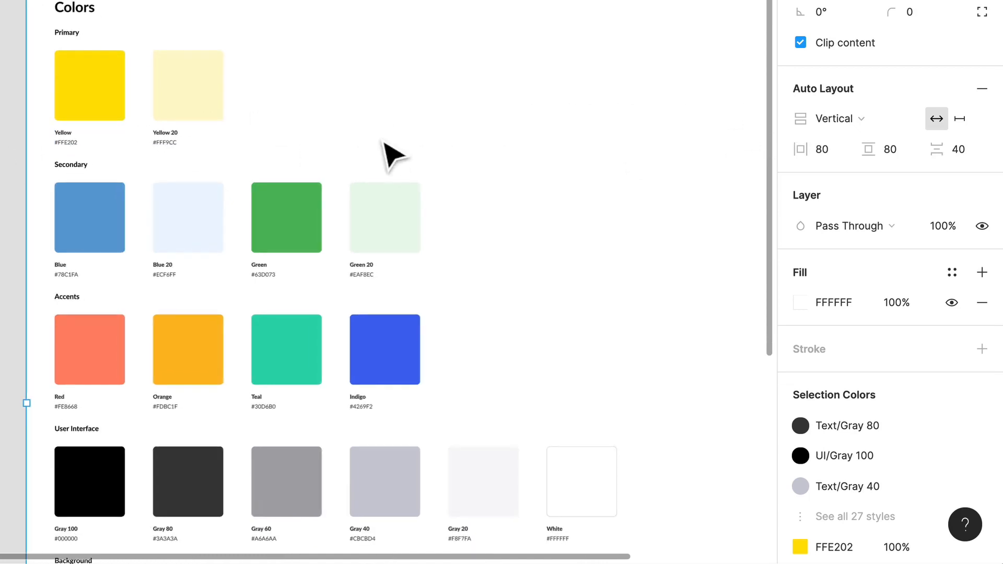
left_click(822, 150)
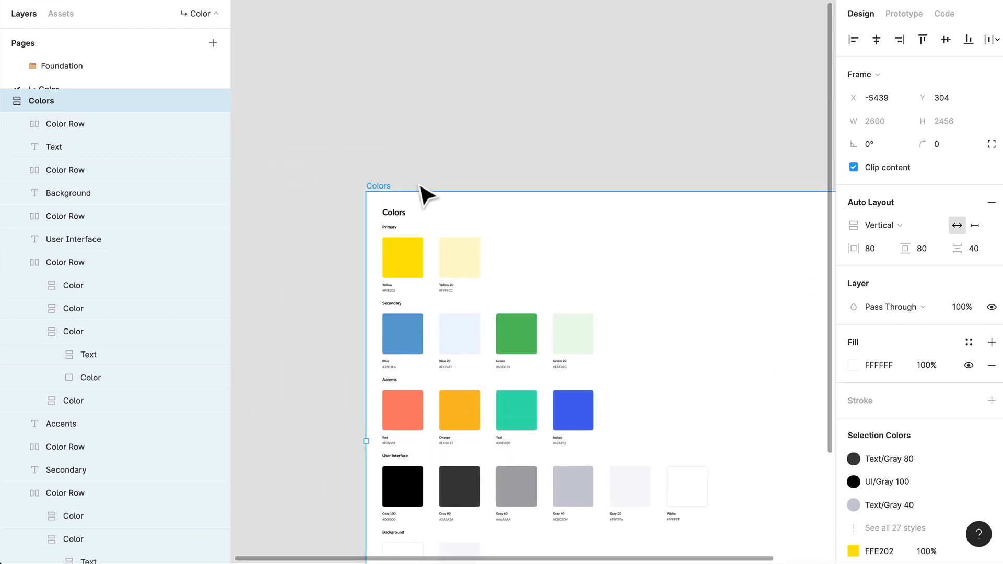
mouse_move(436, 210)
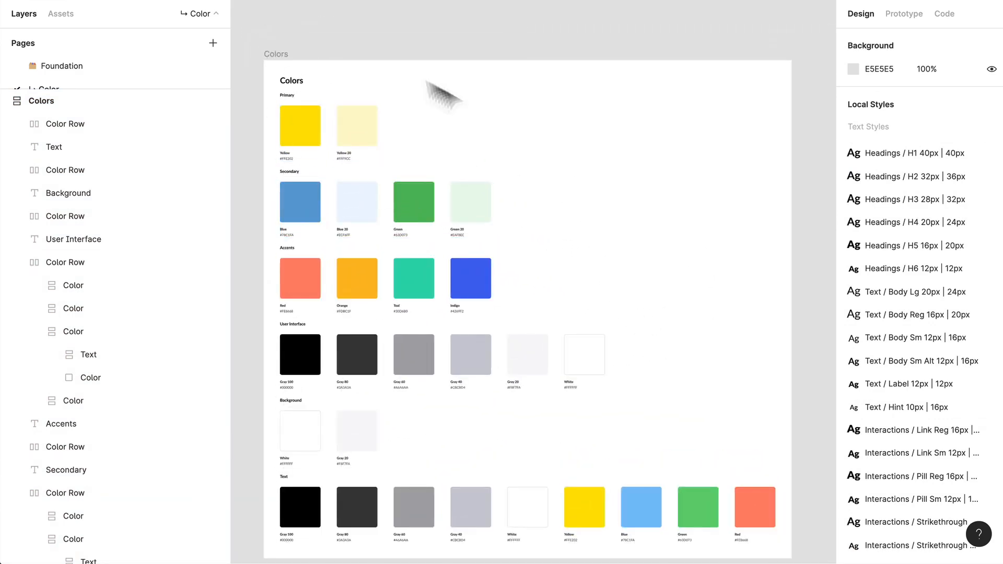
Scroll the Local Styles panel down to the color styles from Primary / Yellow to UI/White.
scroll("down", 3)
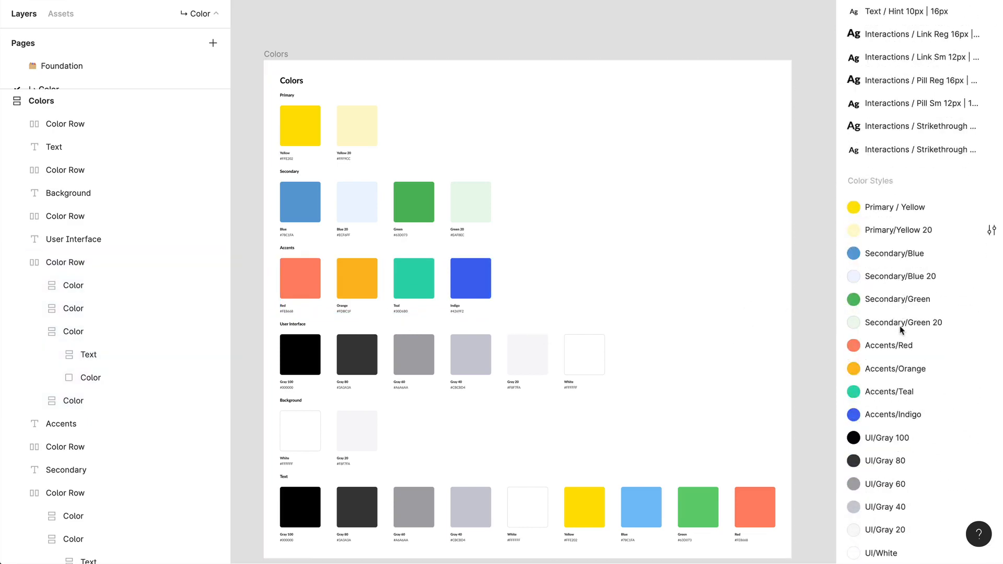
scroll("down", 3)
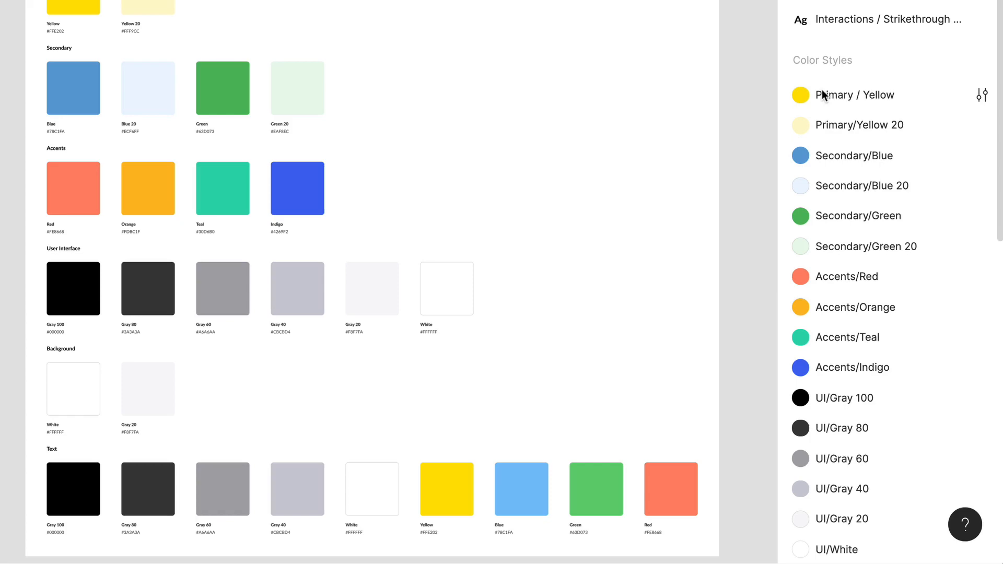
mouse_move(859, 141)
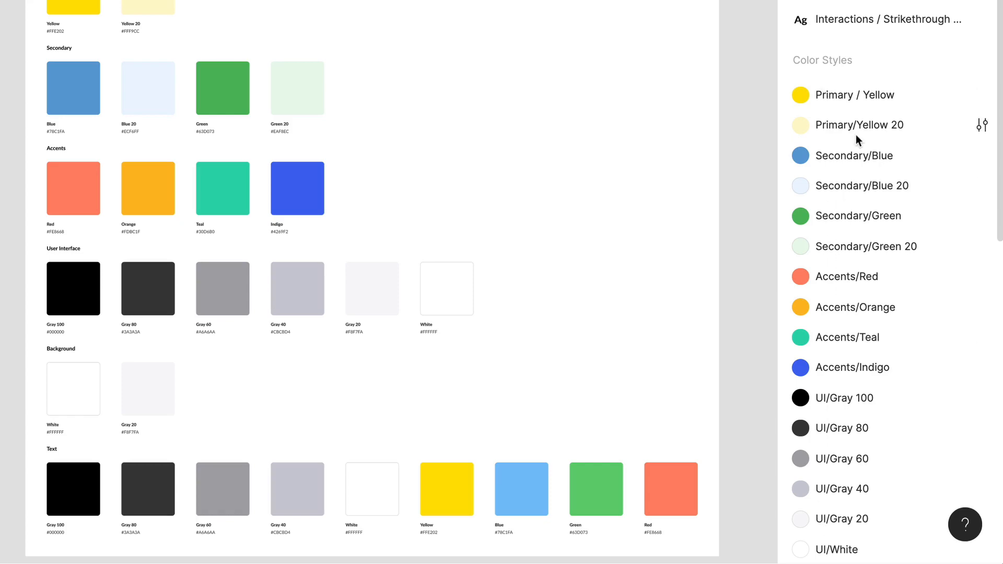